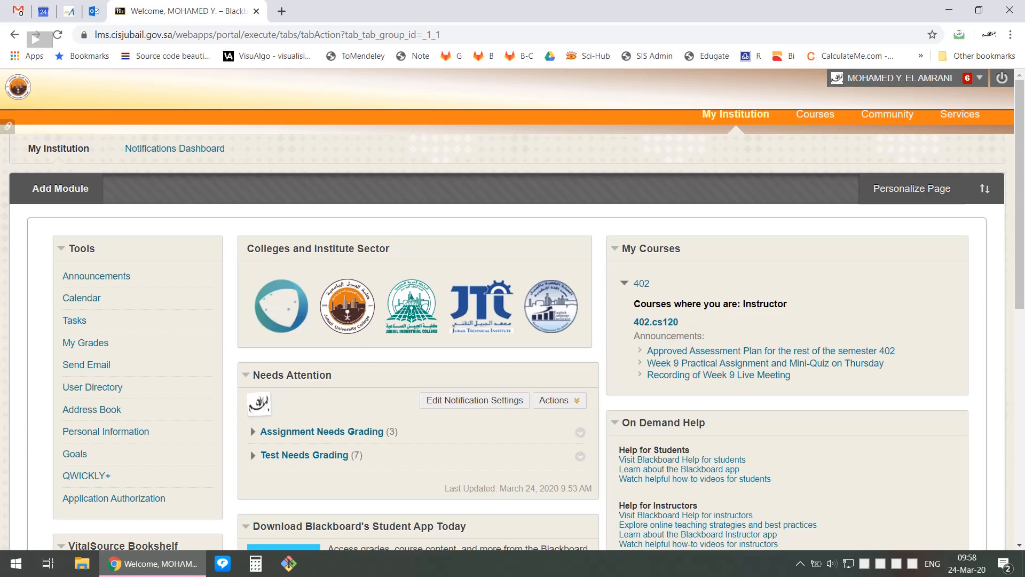
mouse_move(791, 264)
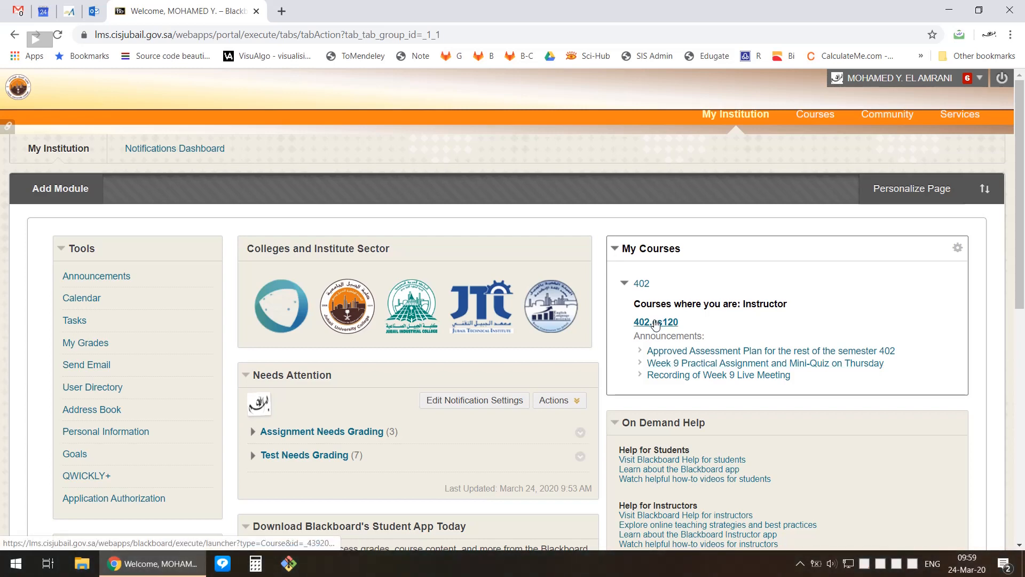
- Open the 402.cs120 course from My Courses and view its Course Home page
left_click(654, 321)
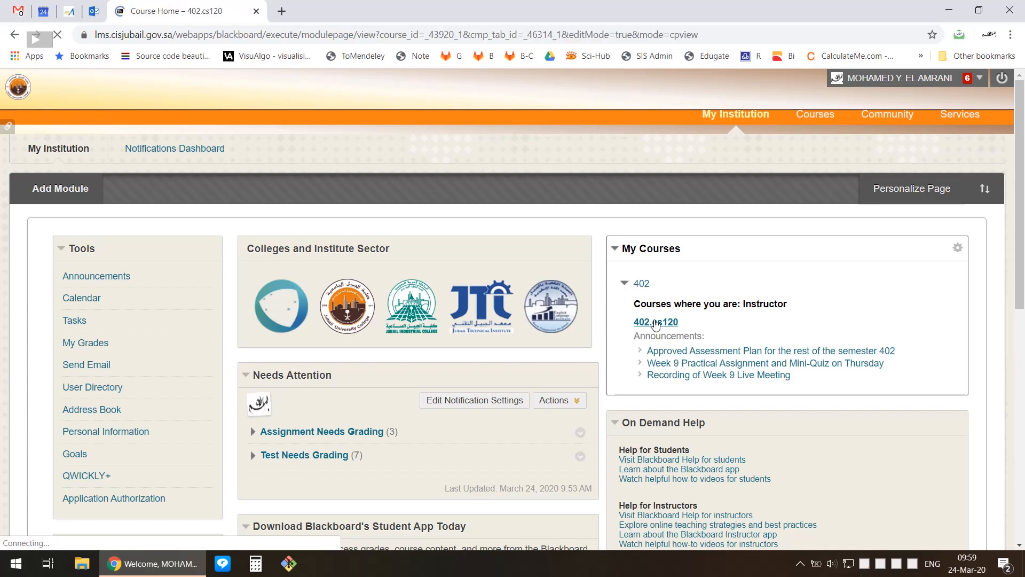
left_click(654, 321)
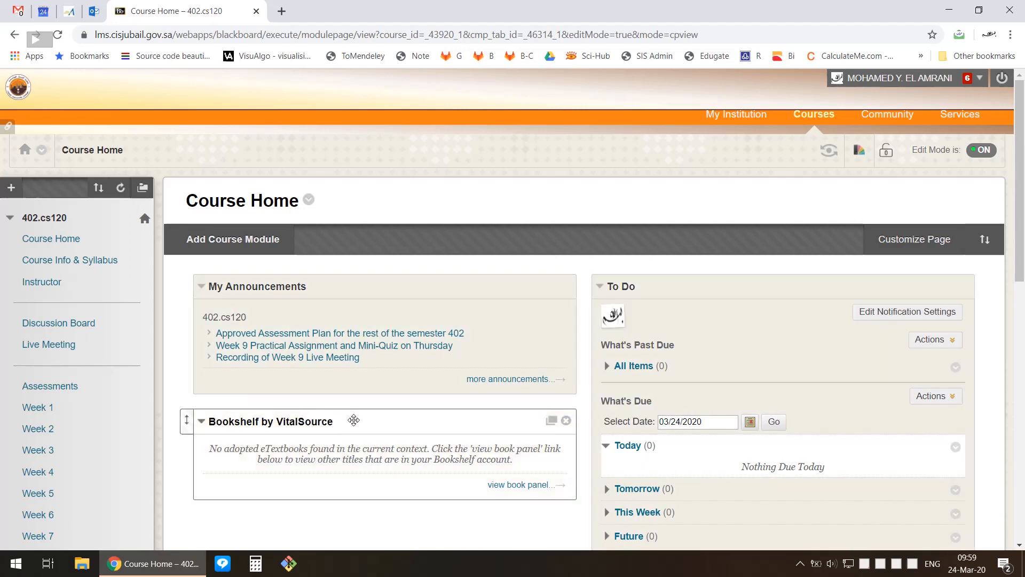
left_click(11, 188)
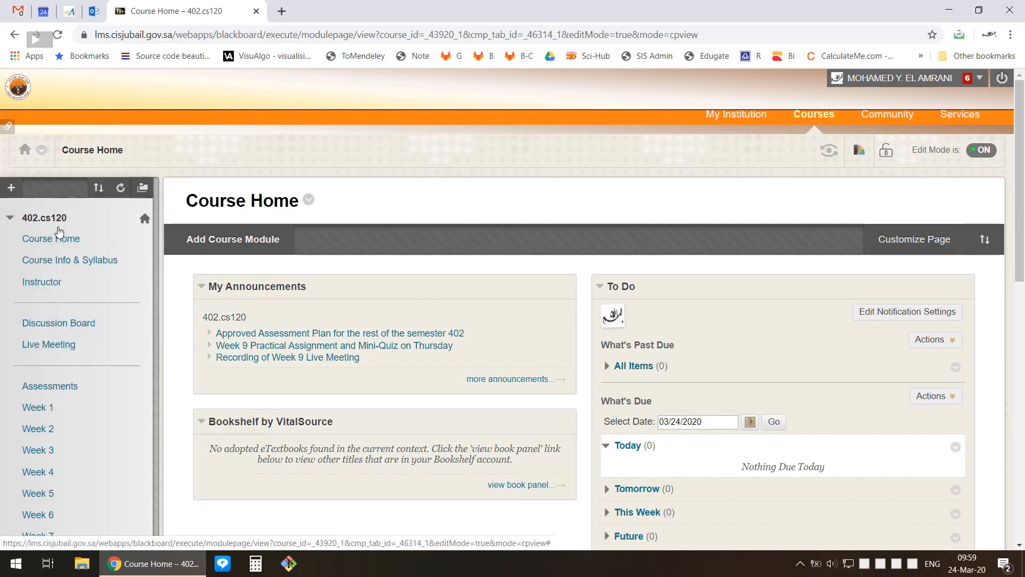
scroll("down", 3)
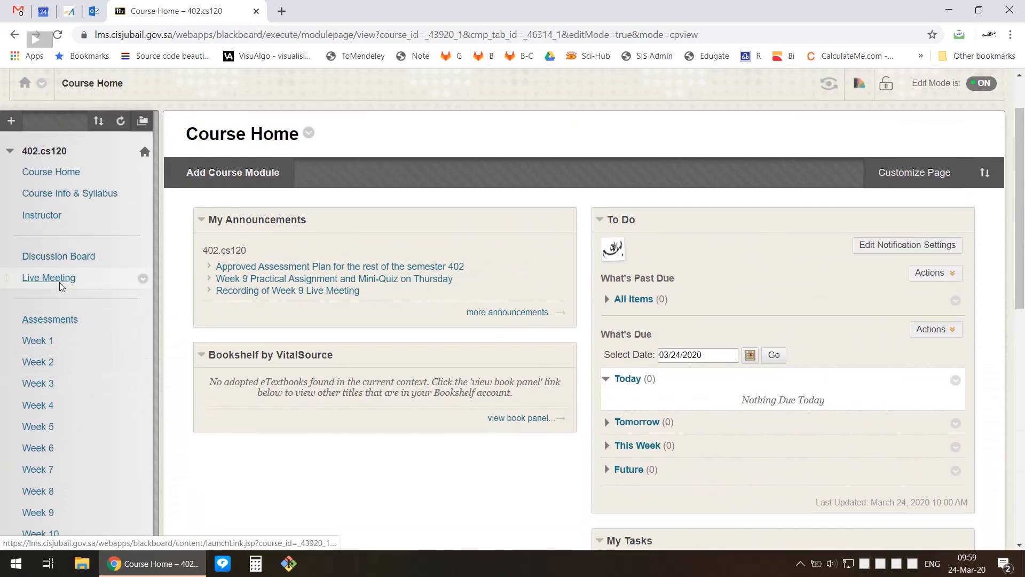
mouse_move(48, 278)
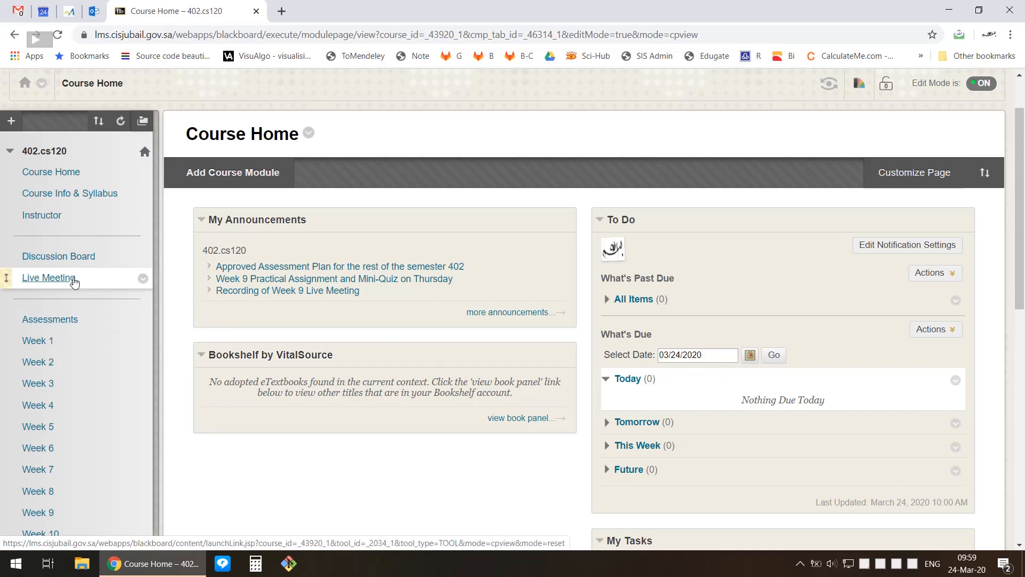
- Open the Live Meeting sessions page and the menu of course menu item types to add
left_click(48, 277)
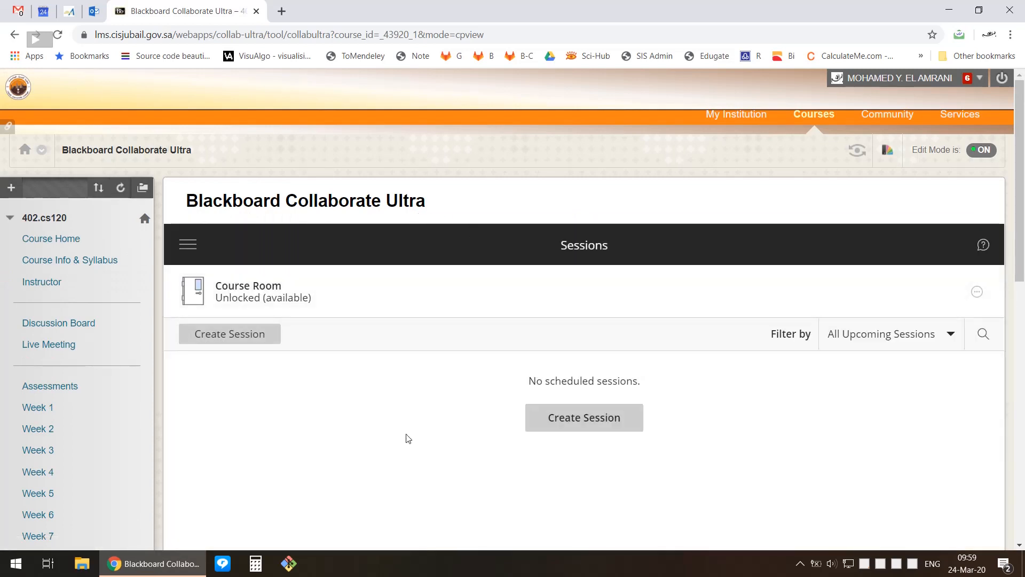
left_click(11, 188)
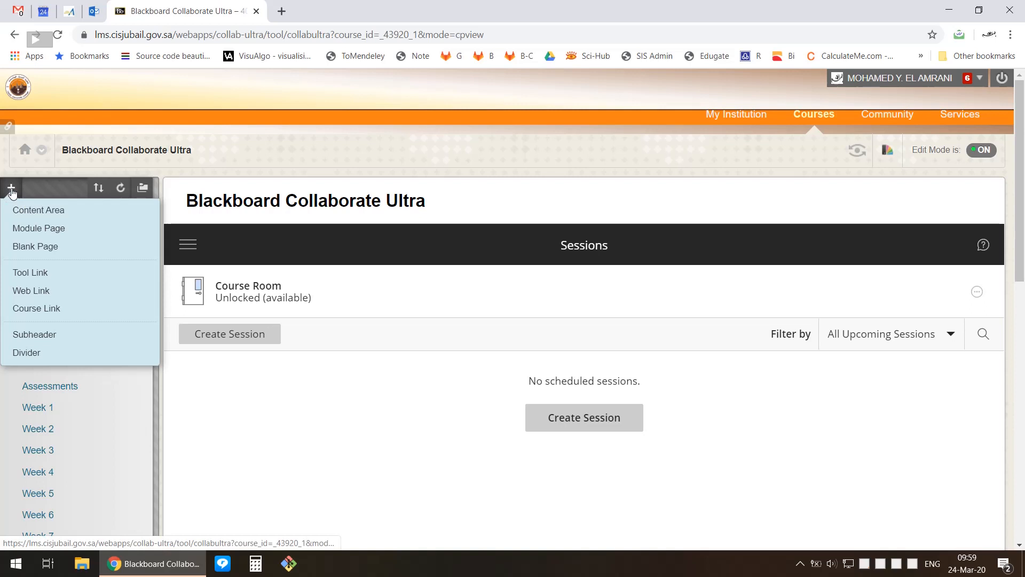
mouse_move(10, 189)
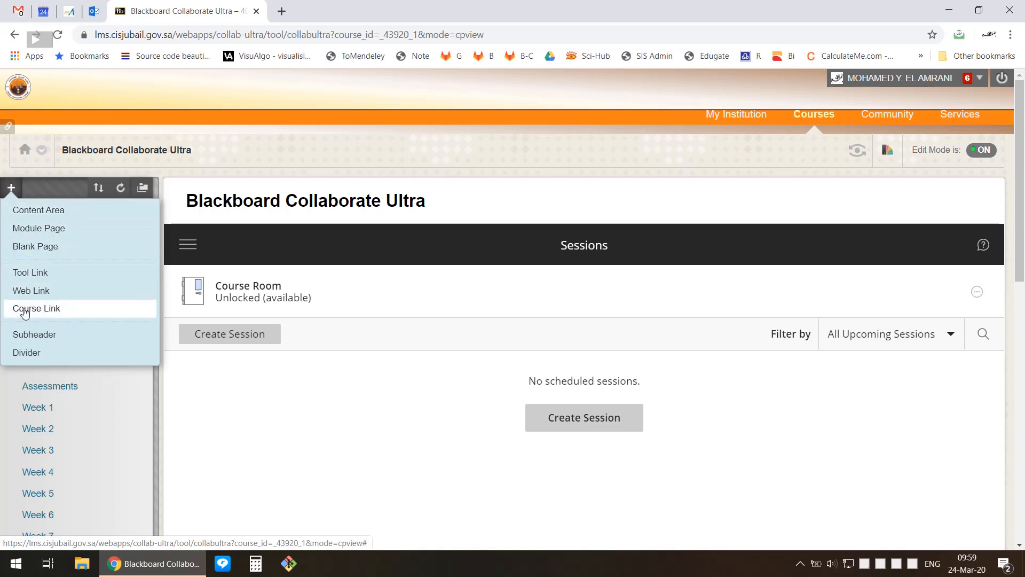
mouse_move(47, 217)
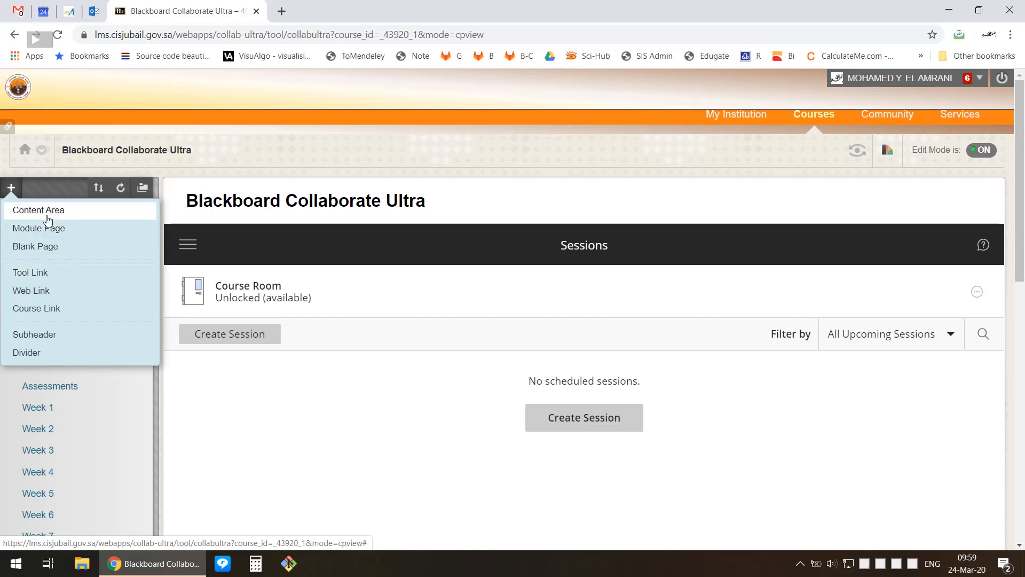
mouse_move(57, 277)
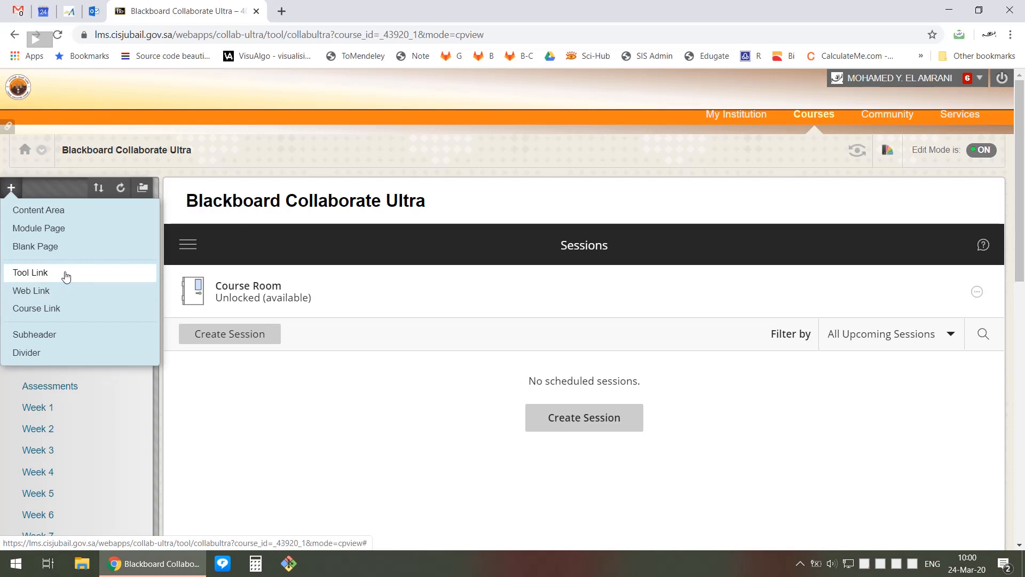
- Add a Tool Link named 'Live Meeting' of type Blackboard Collaborate Ultra, available to users
left_click(29, 272)
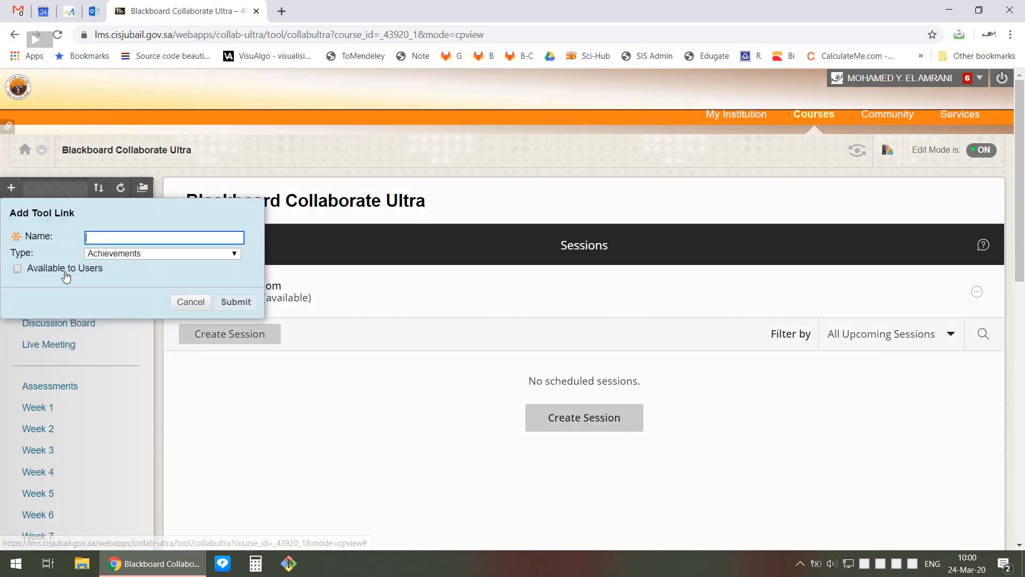
left_click(162, 253)
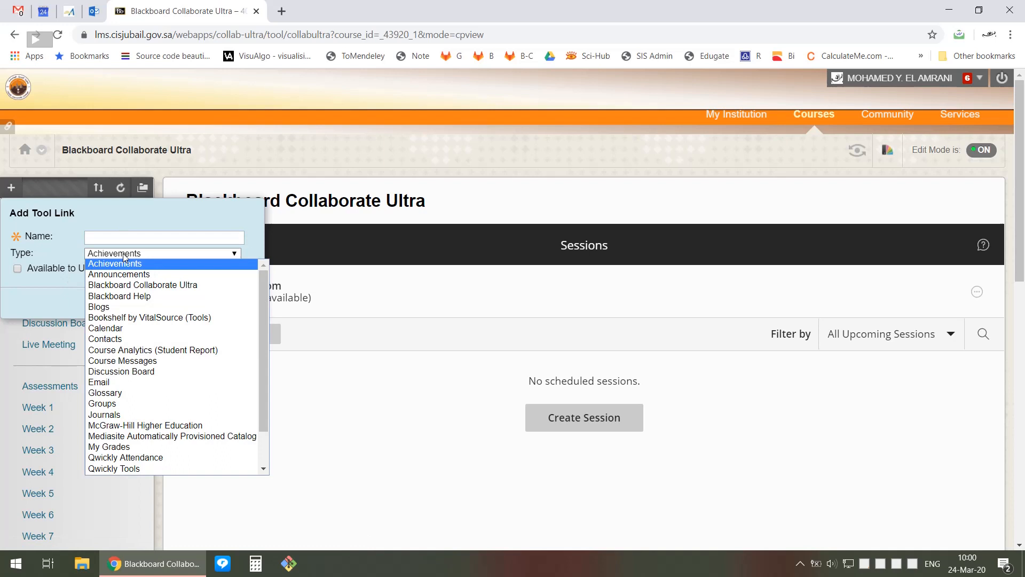
mouse_move(124, 307)
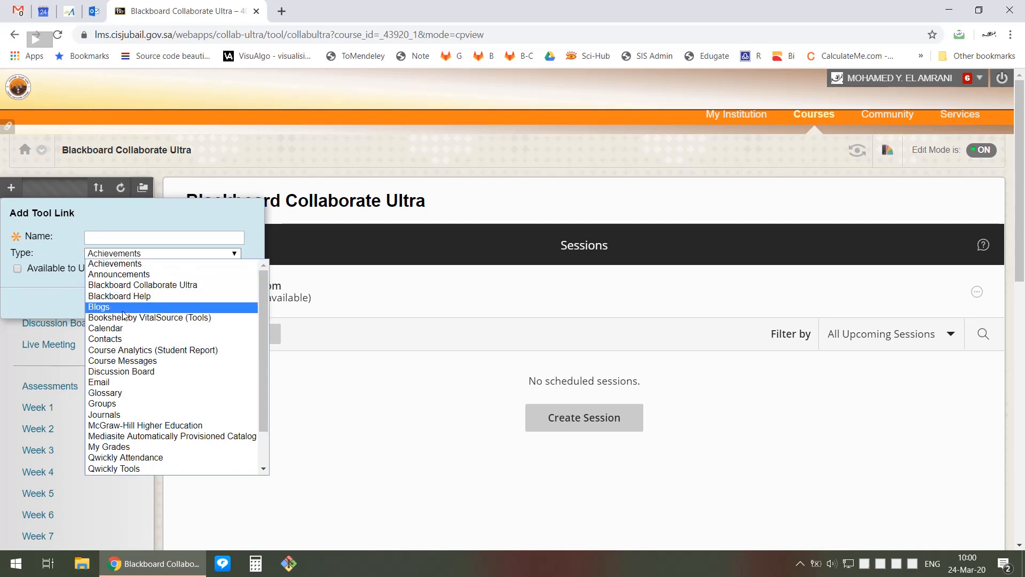
mouse_move(142, 284)
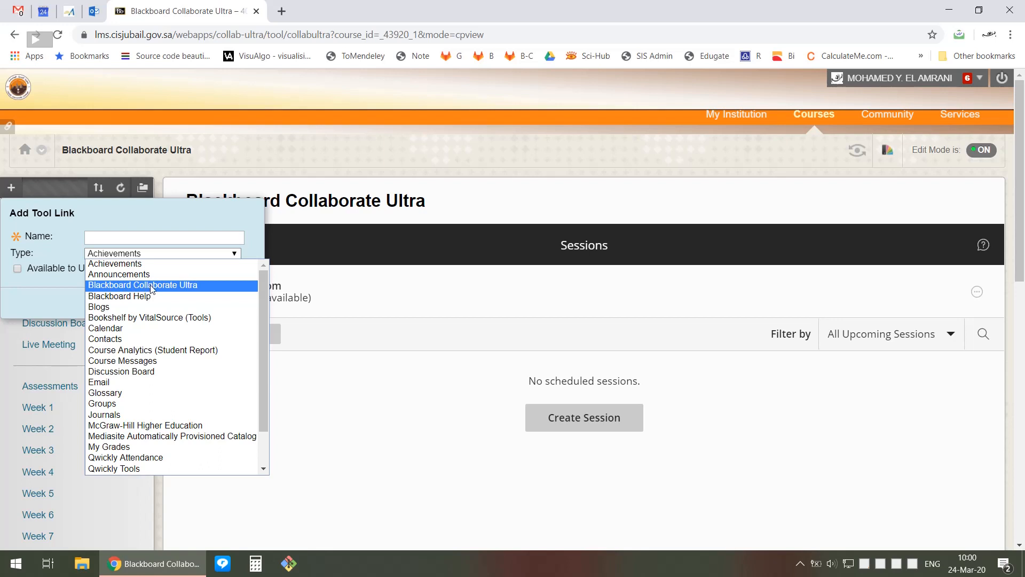
left_click(163, 237)
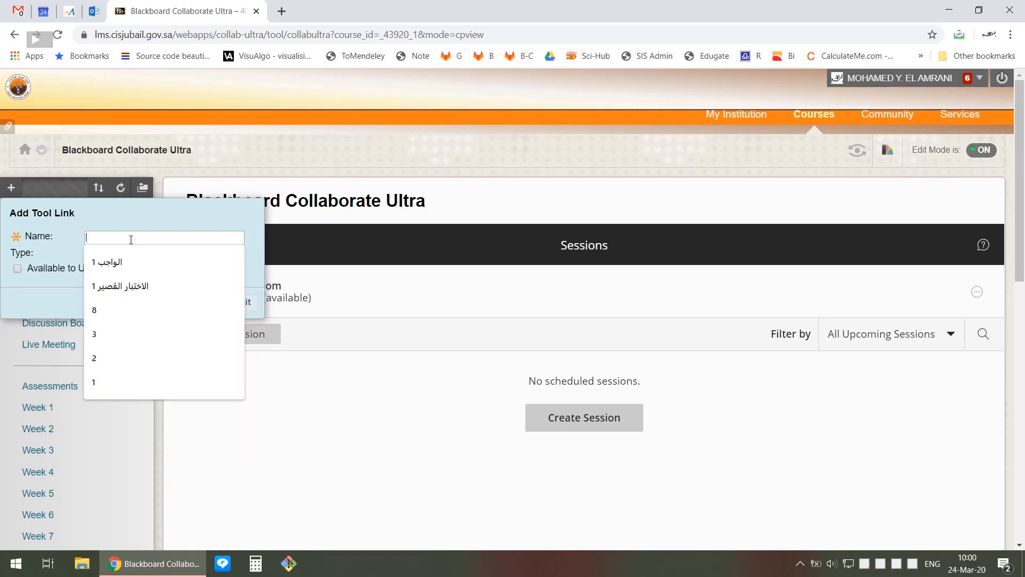
type("Live Mee")
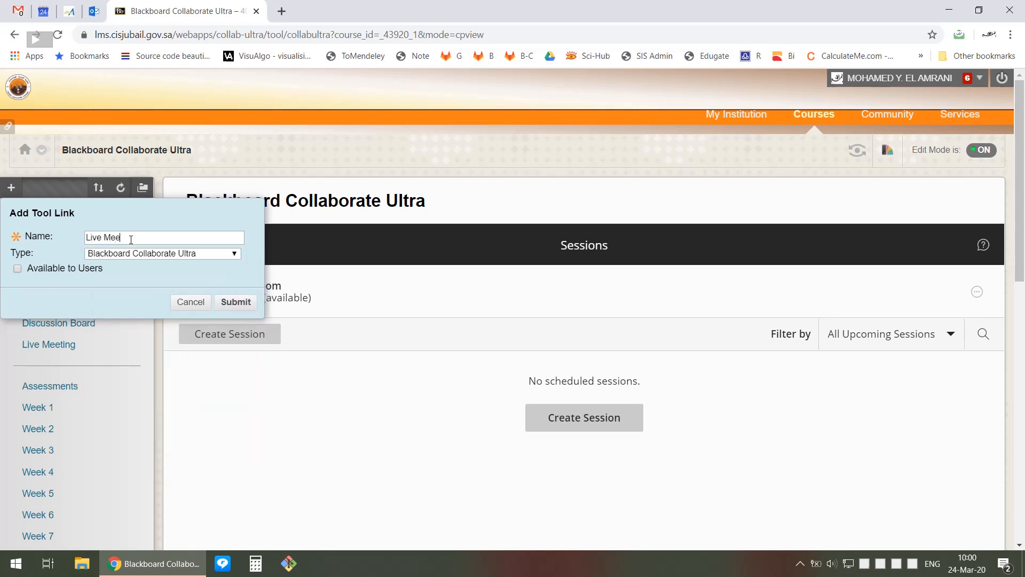
type("ting")
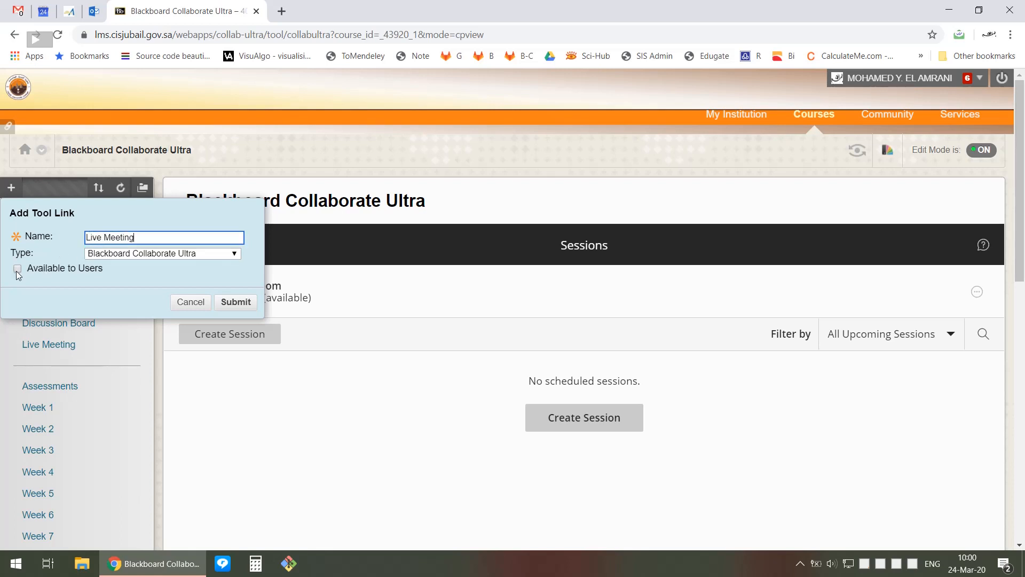
left_click(19, 268)
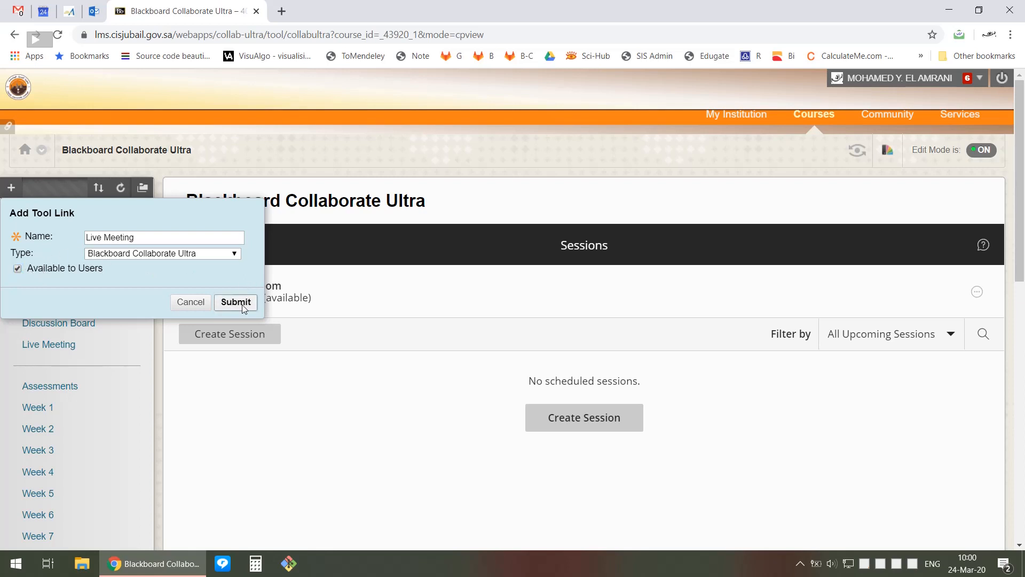
left_click(235, 301)
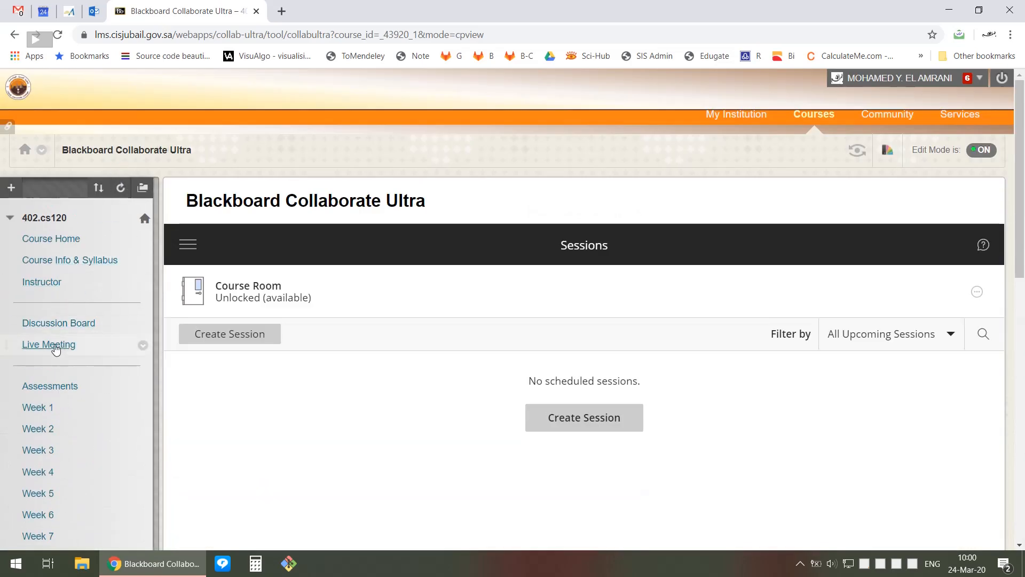
- Scroll down the course menu to reach the new Live Meeting item
scroll("down", 3)
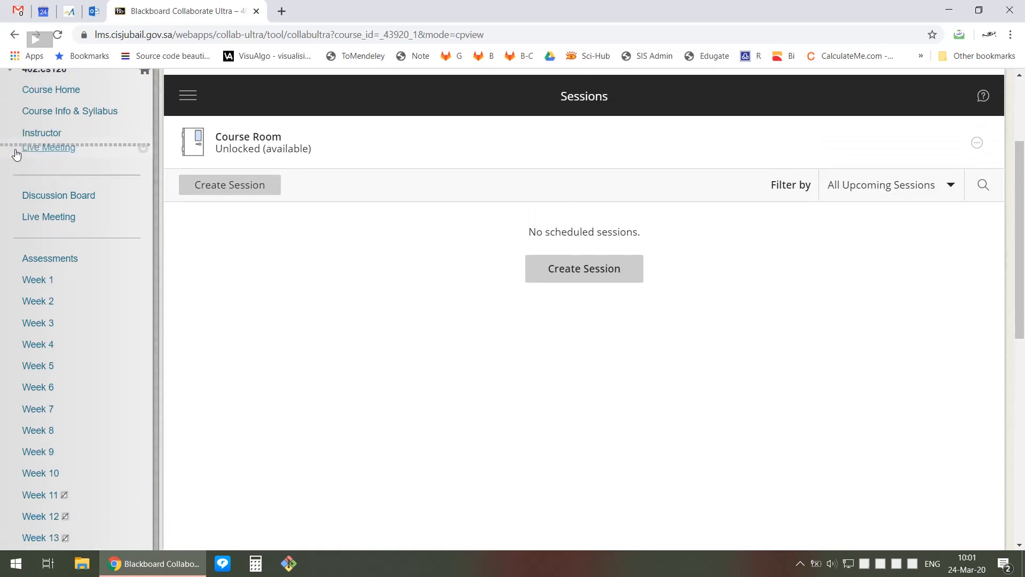
mouse_move(48, 154)
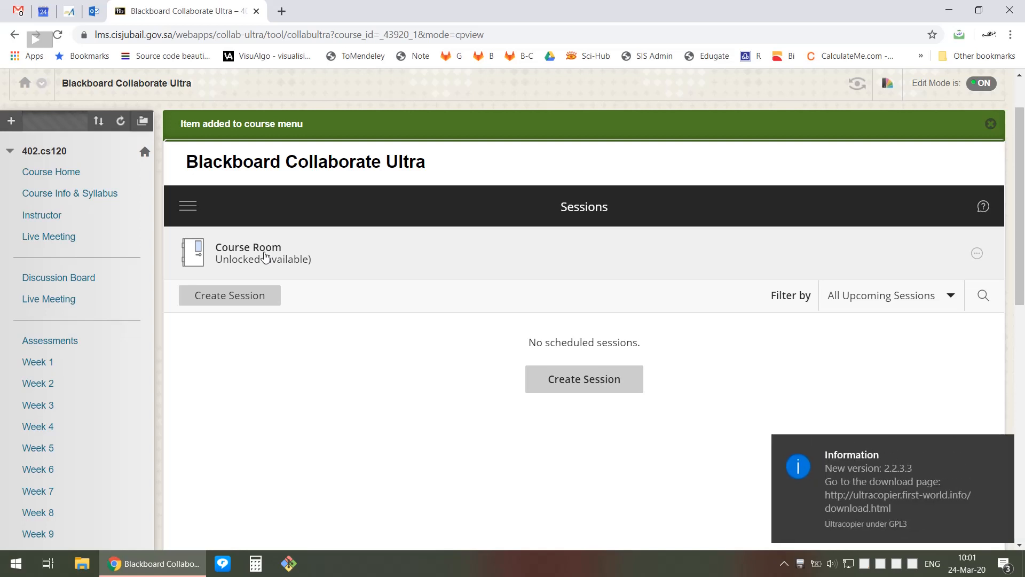
mouse_move(247, 237)
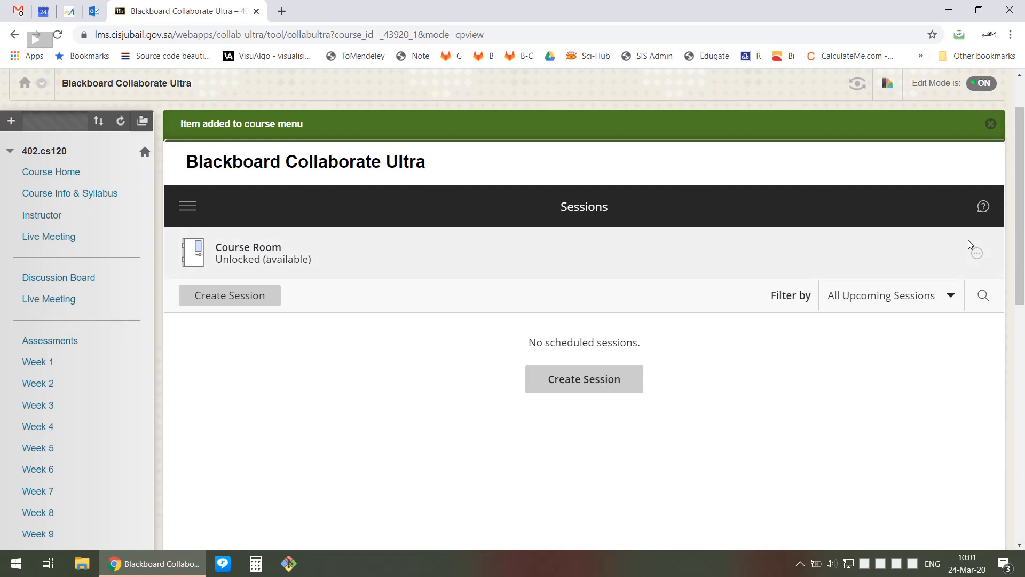
left_click(977, 253)
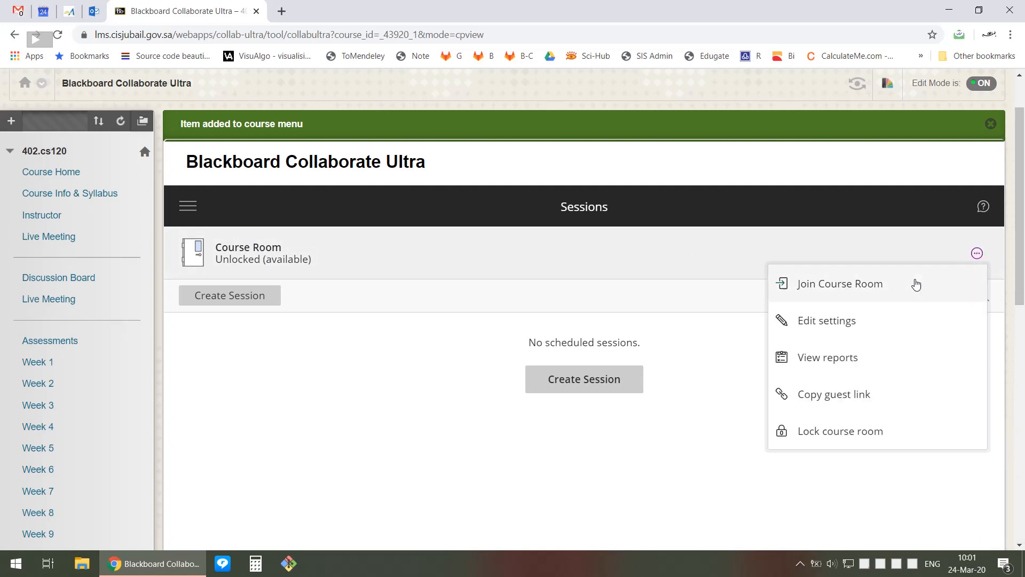
mouse_move(882, 291)
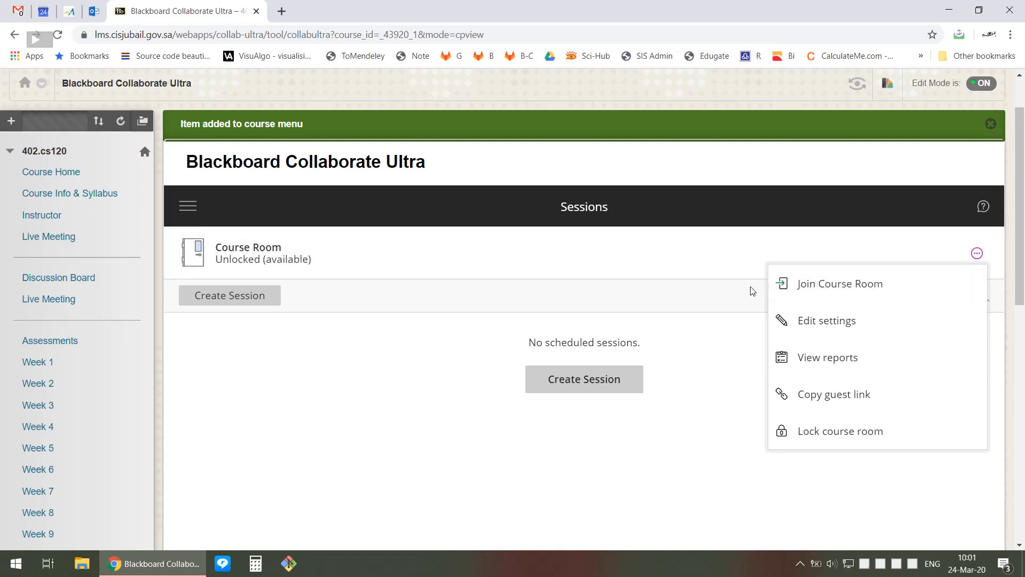
left_click(389, 398)
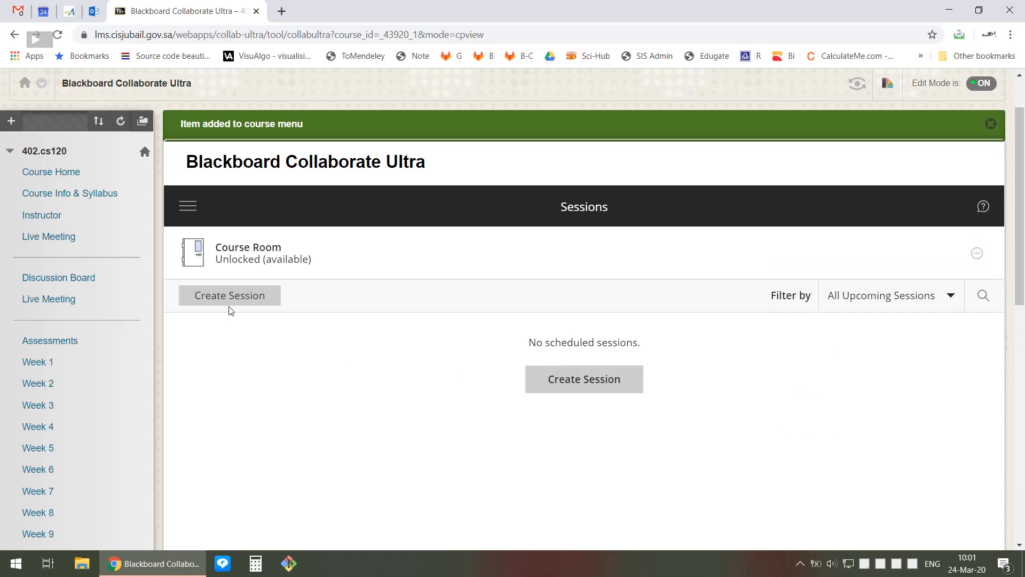
mouse_move(584, 378)
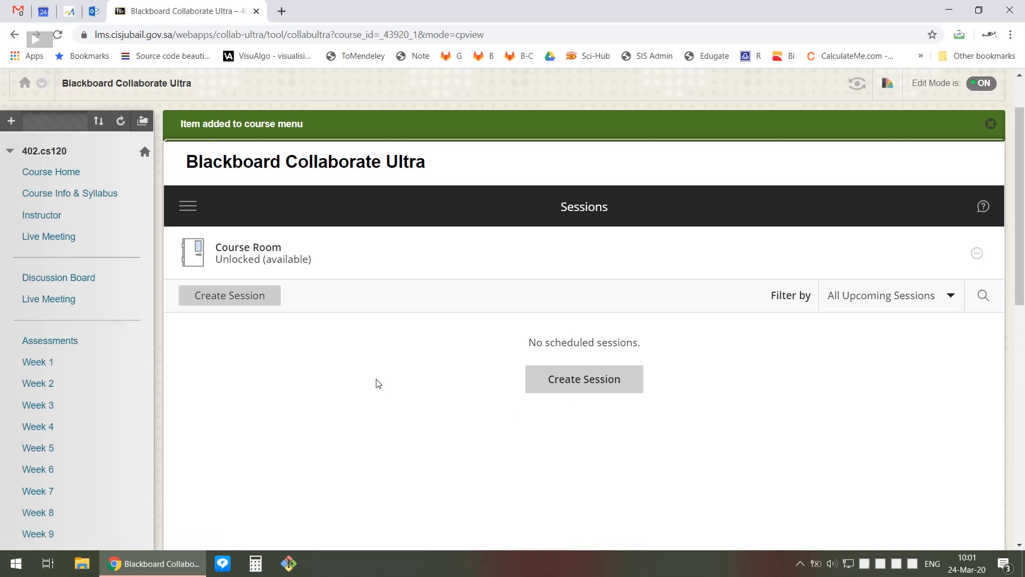
mouse_move(384, 377)
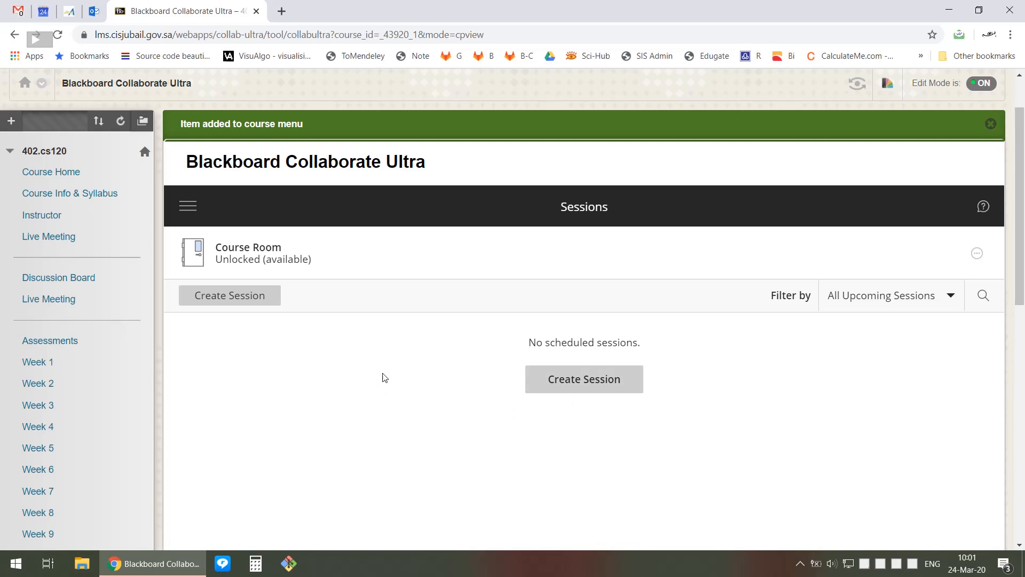
mouse_move(583, 379)
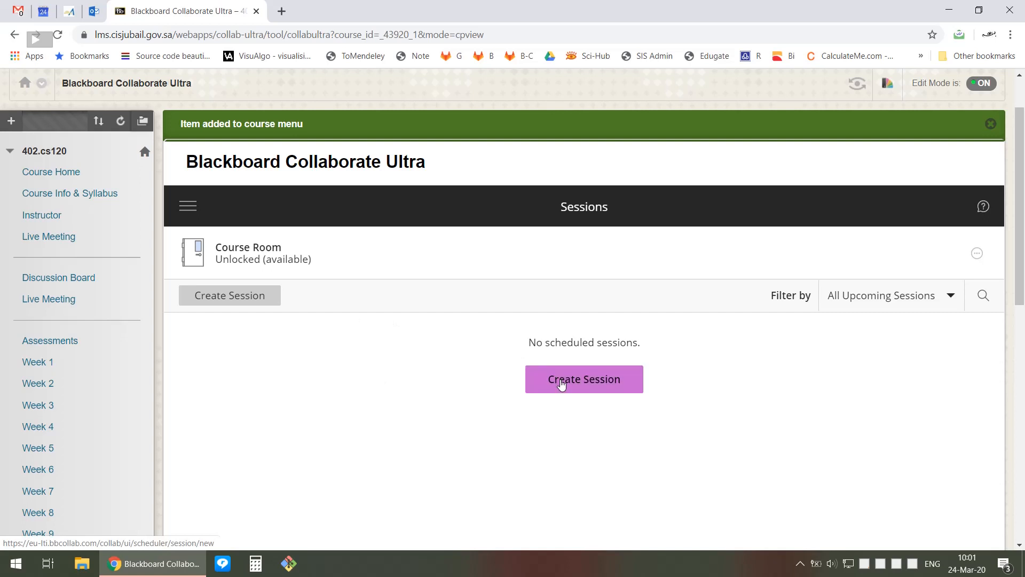
- Create and save a session named 'Test', then bring up its session options
left_click(583, 378)
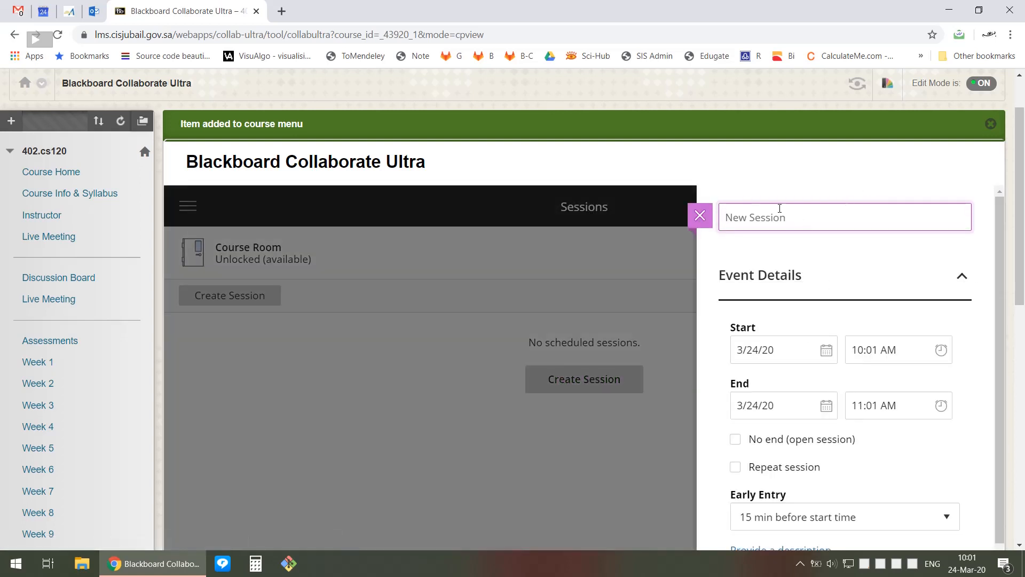
scroll("down", 3)
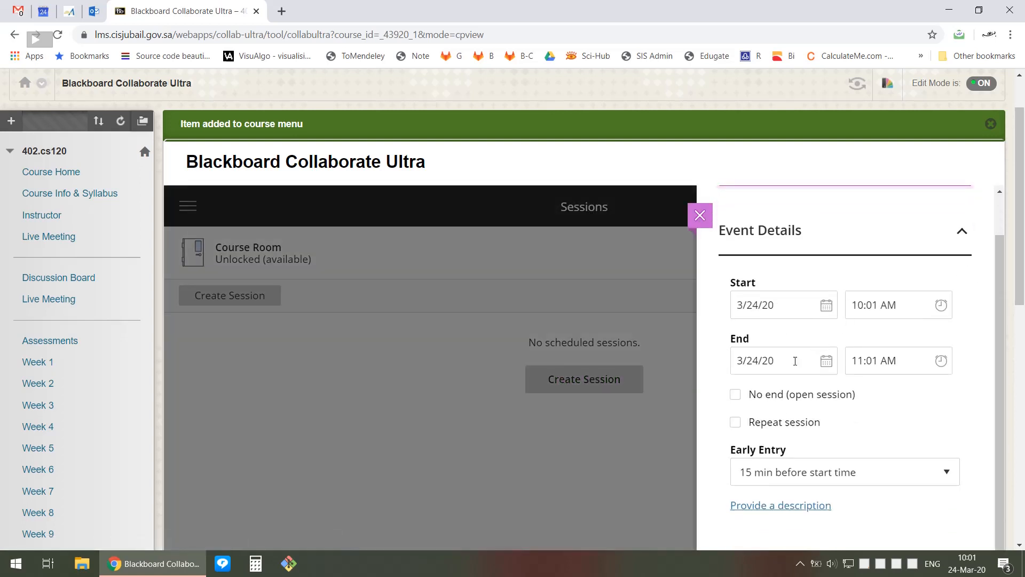
scroll("down", 3)
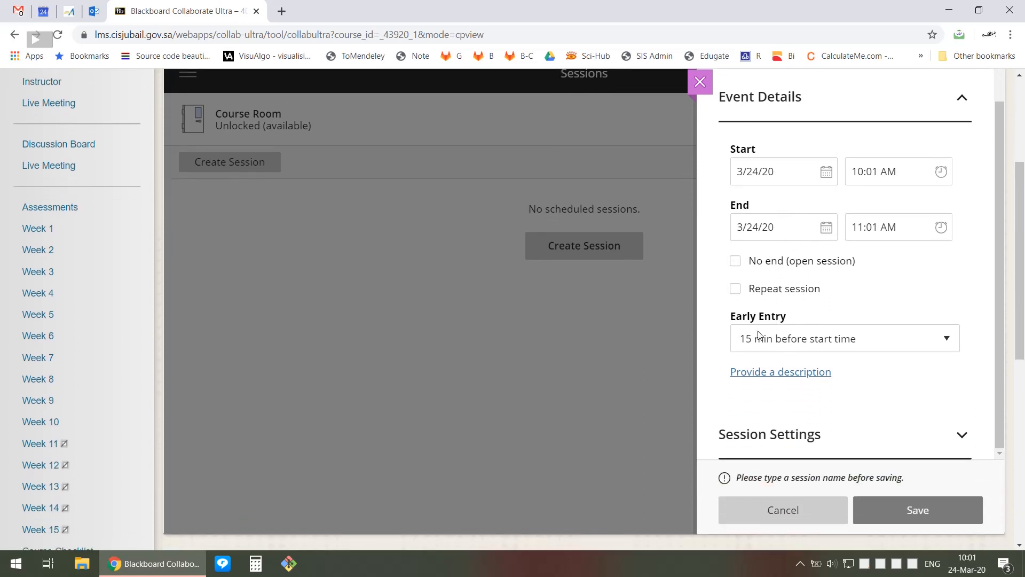
mouse_move(803, 333)
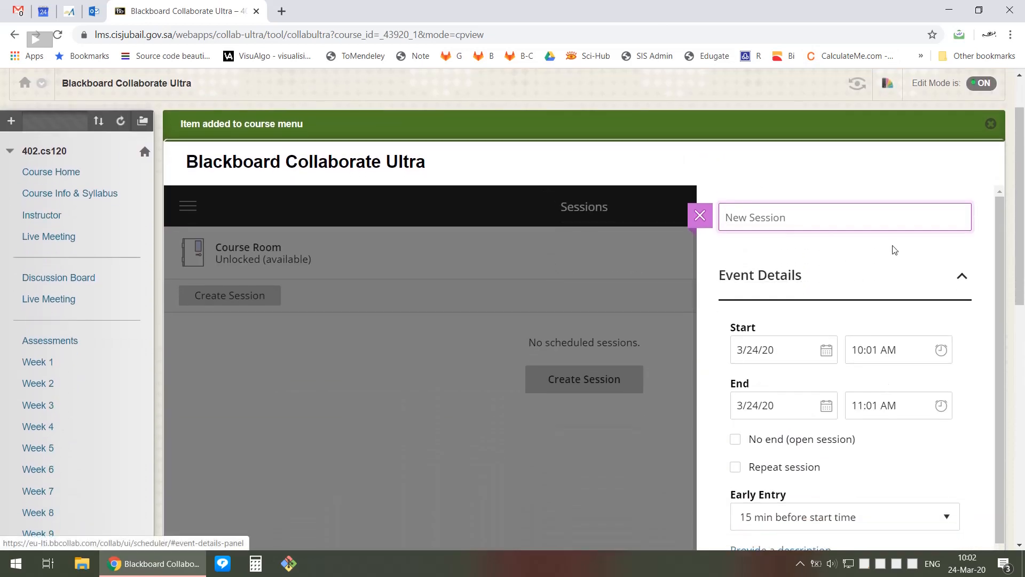
type("Test")
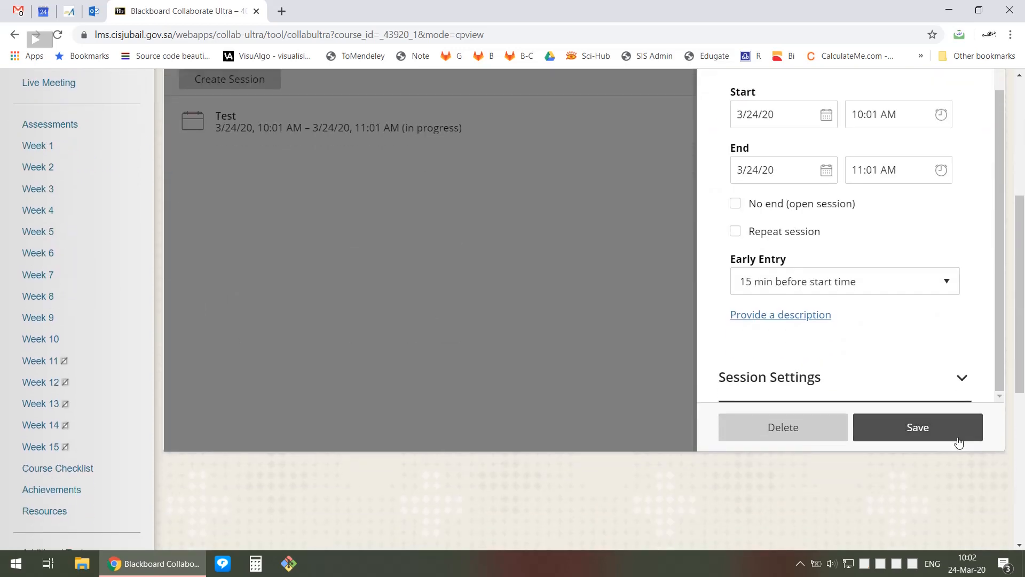
scroll("down", 3)
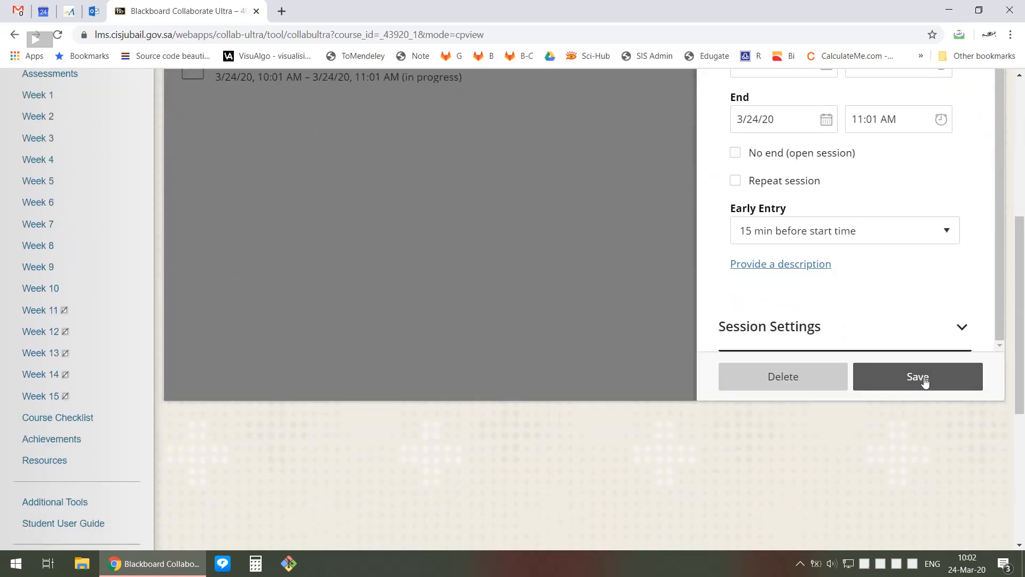
left_click(918, 376)
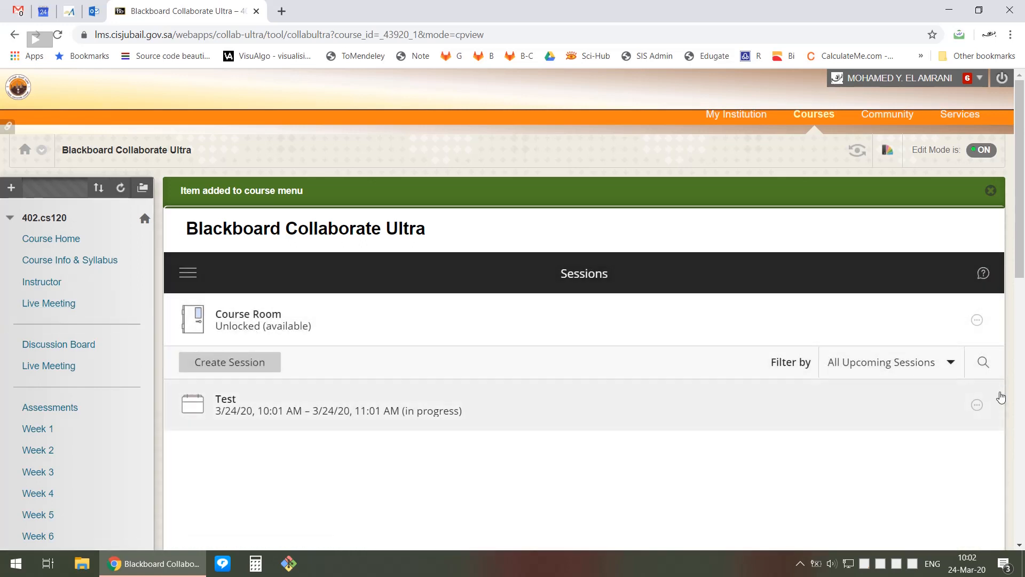
left_click(977, 404)
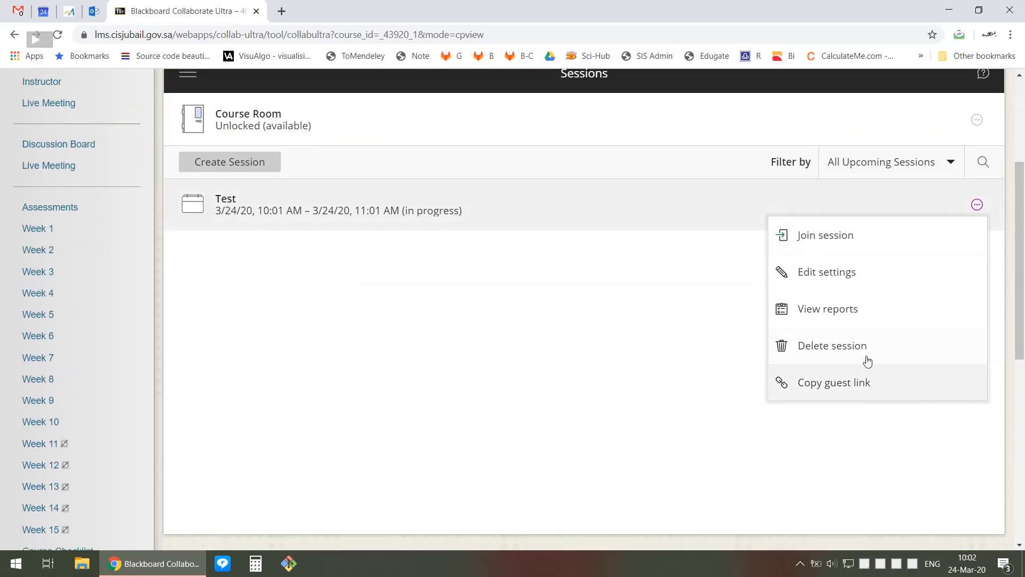
mouse_move(832, 345)
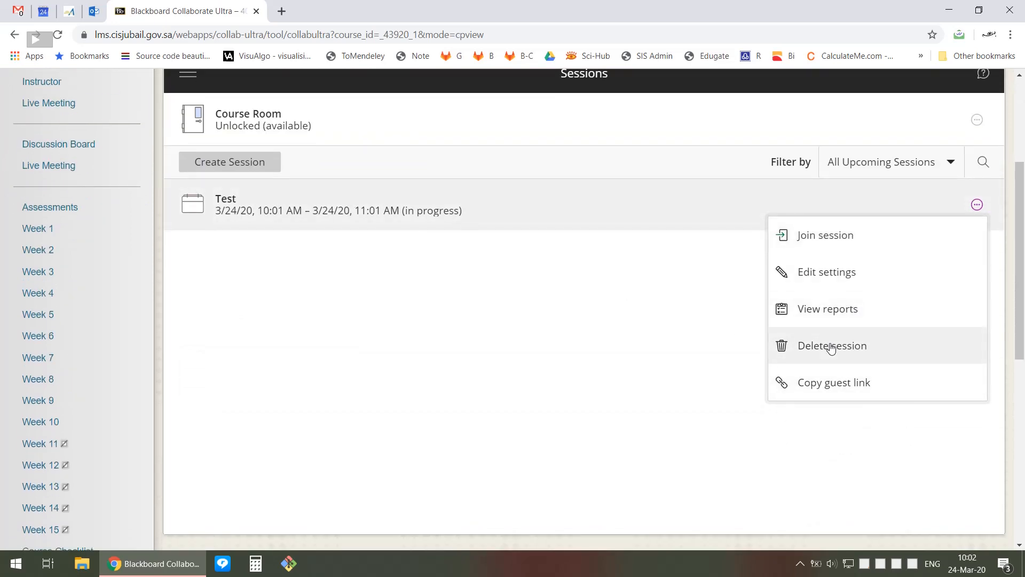
- Delete the Test session so no scheduled sessions remain
left_click(830, 345)
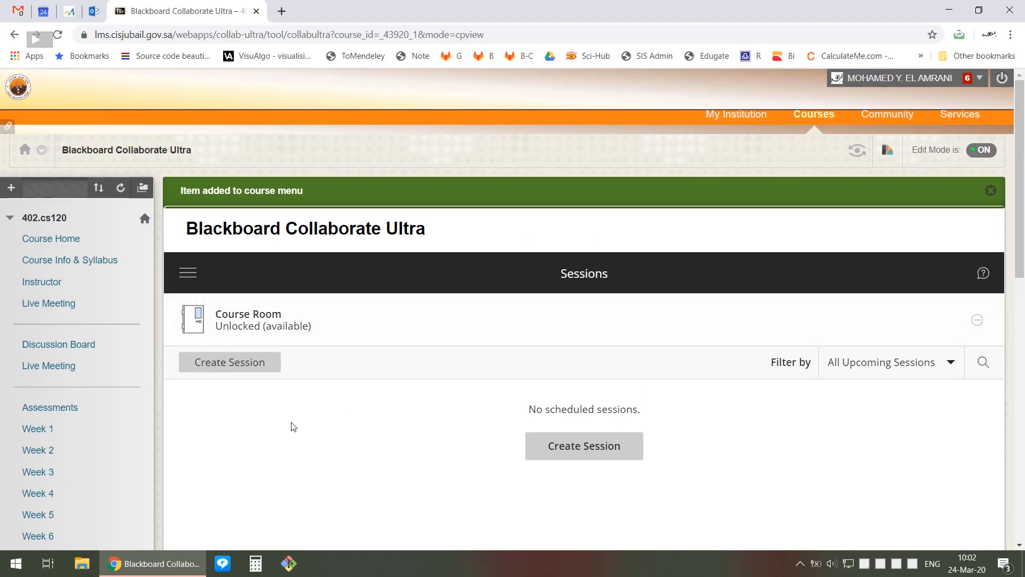
mouse_move(233, 327)
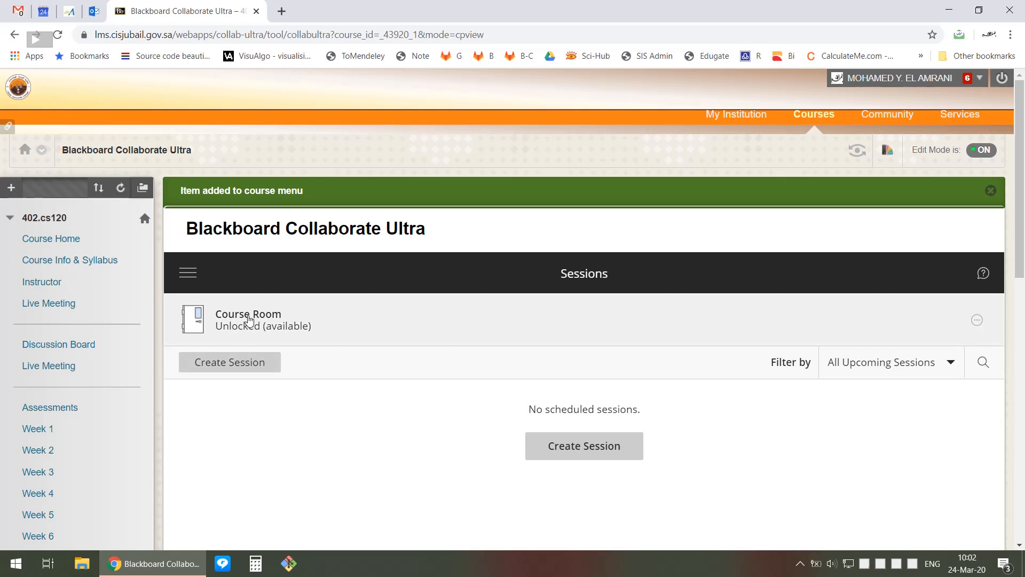
mouse_move(318, 316)
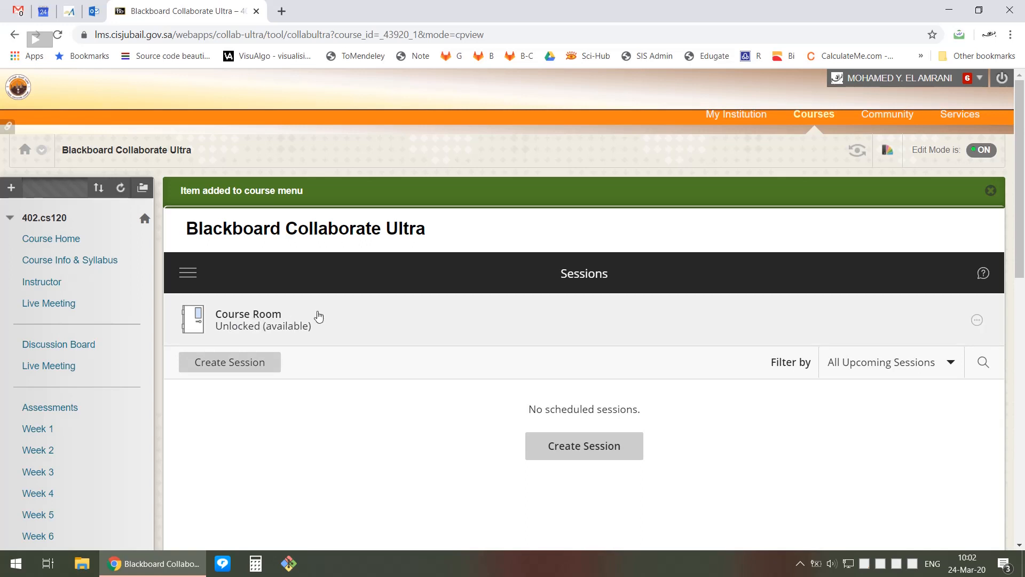
- View the Course Room's reports of past sessions from its options menu
left_click(977, 320)
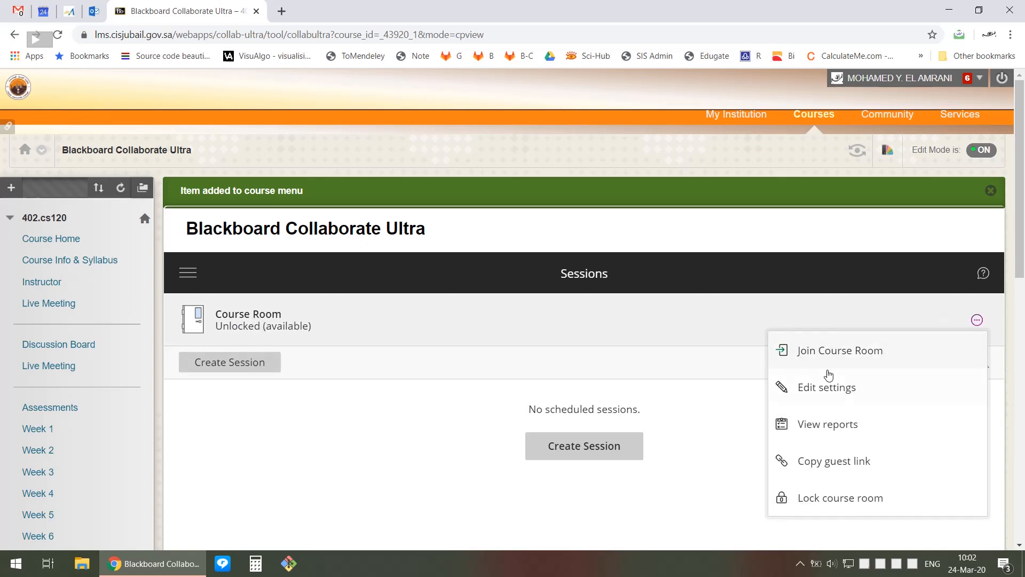
mouse_move(881, 391)
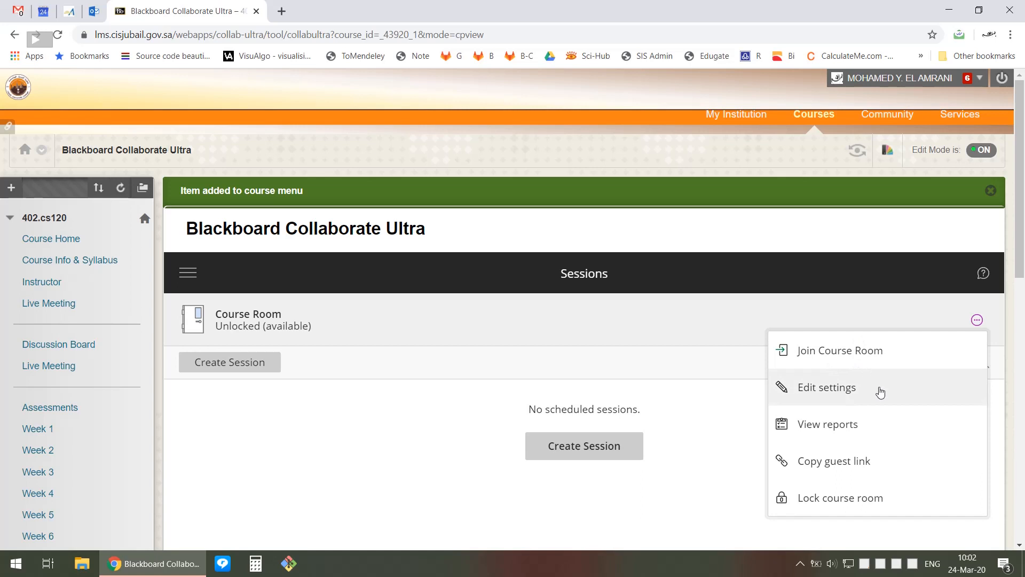
mouse_move(830, 428)
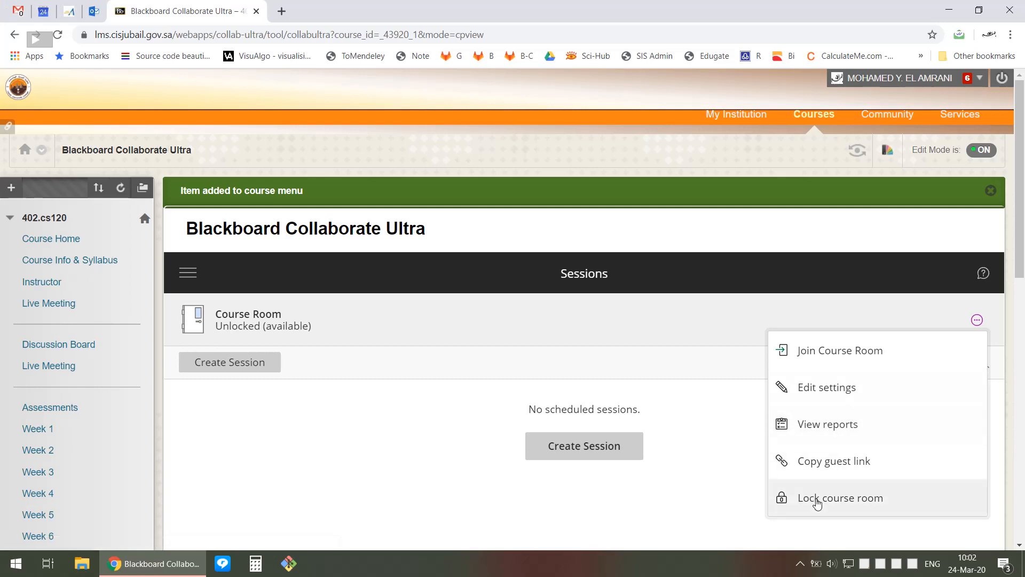
mouse_move(842, 502)
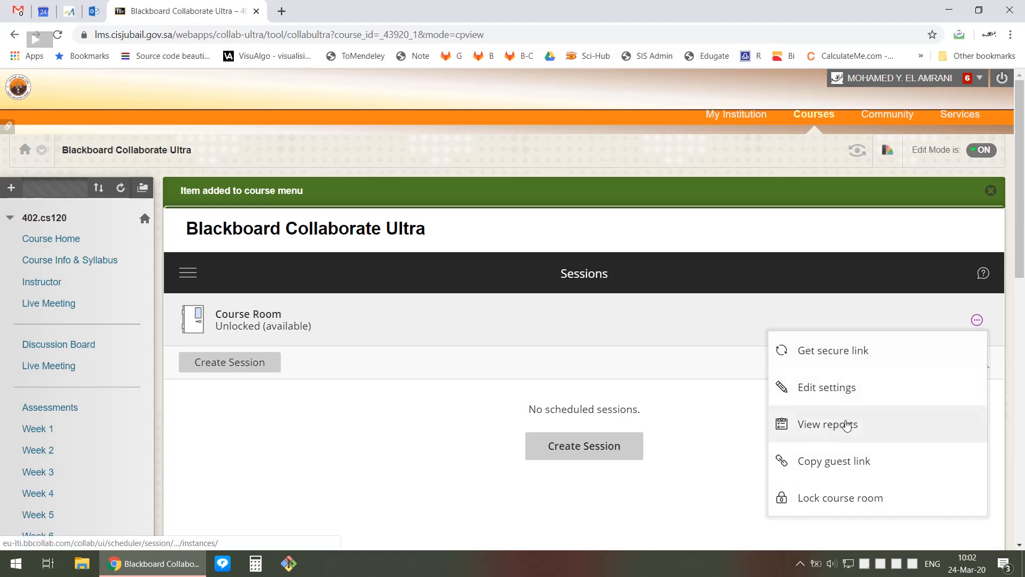
left_click(827, 424)
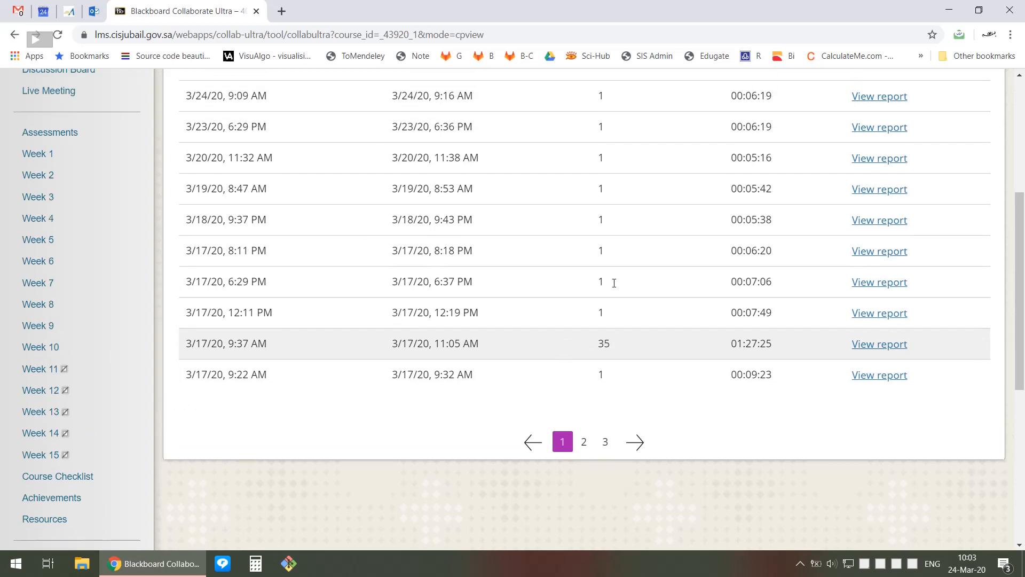
- View the attendee report for the 3/17/20 9:37 AM session with 35 attendees
left_click(878, 344)
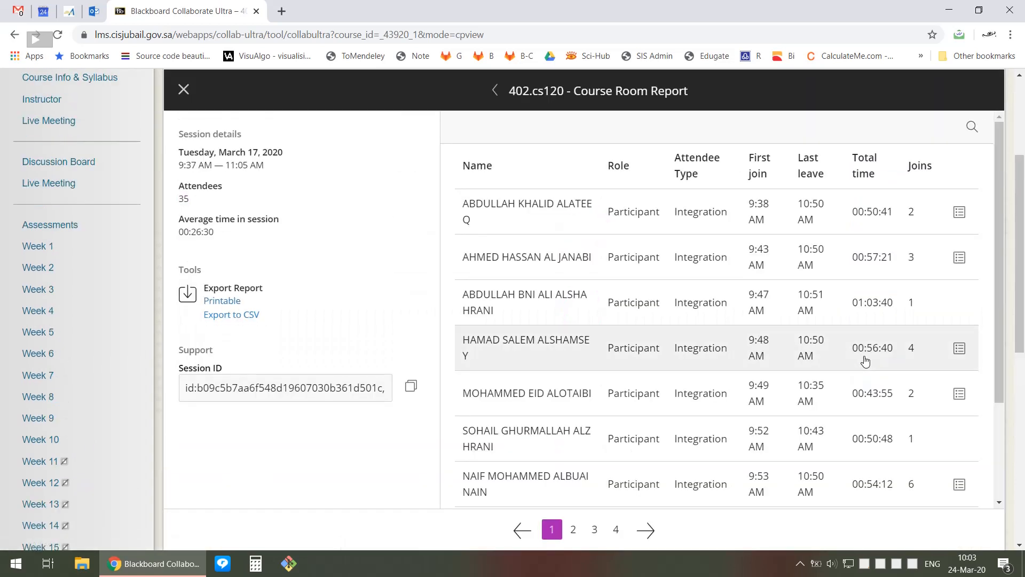
mouse_move(530, 209)
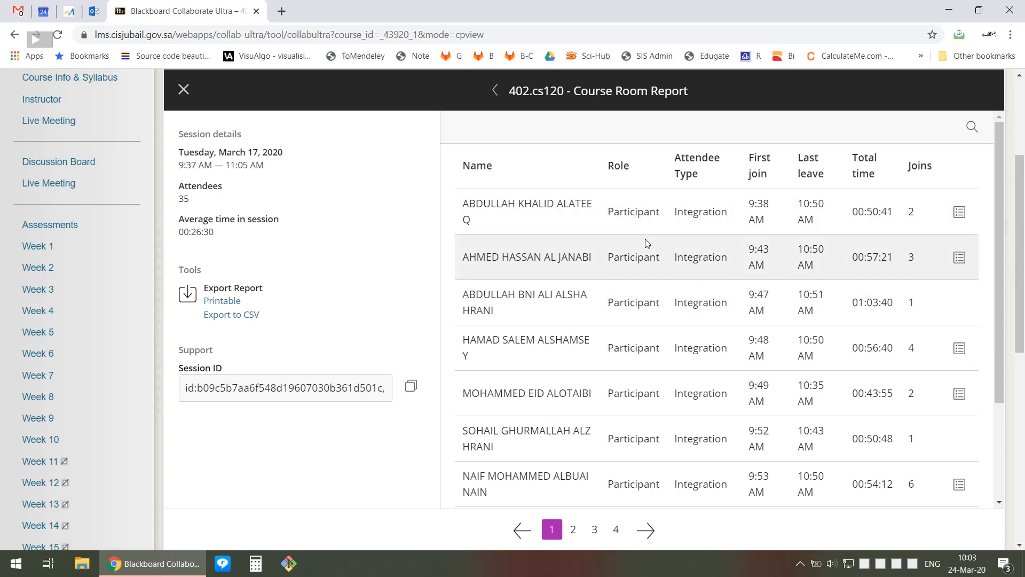
scroll("down", 3)
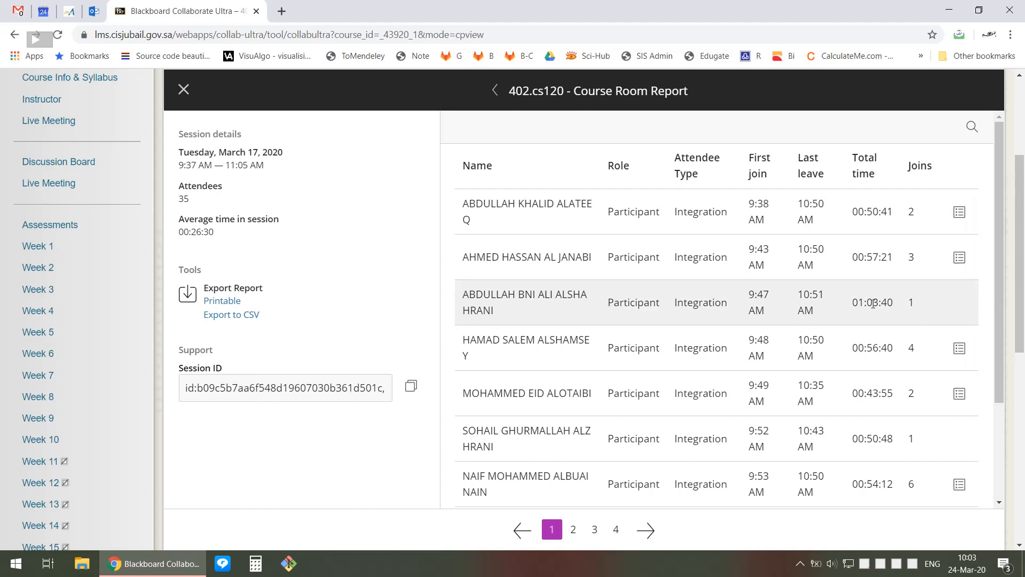
scroll("down", 3)
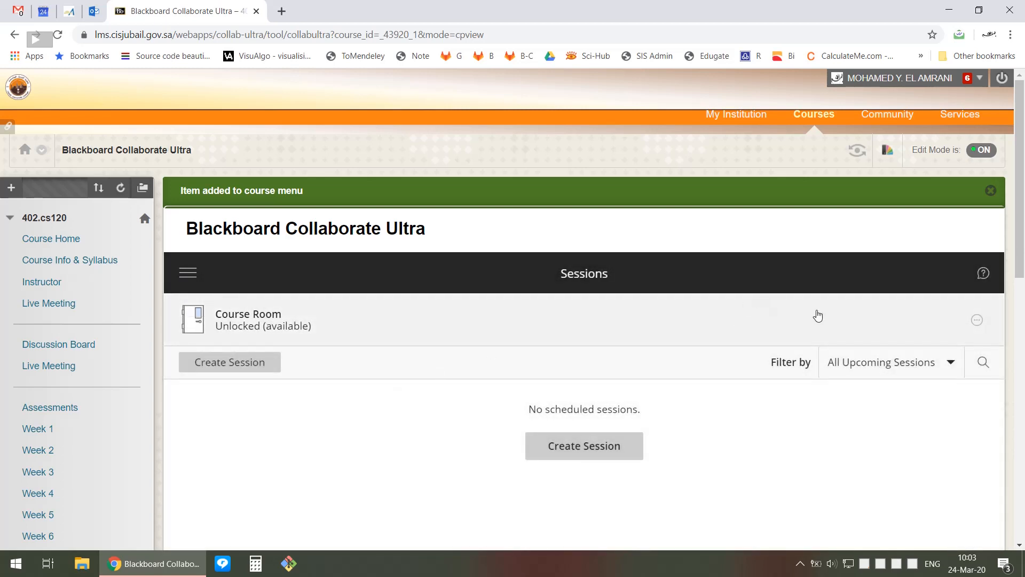
mouse_move(977, 319)
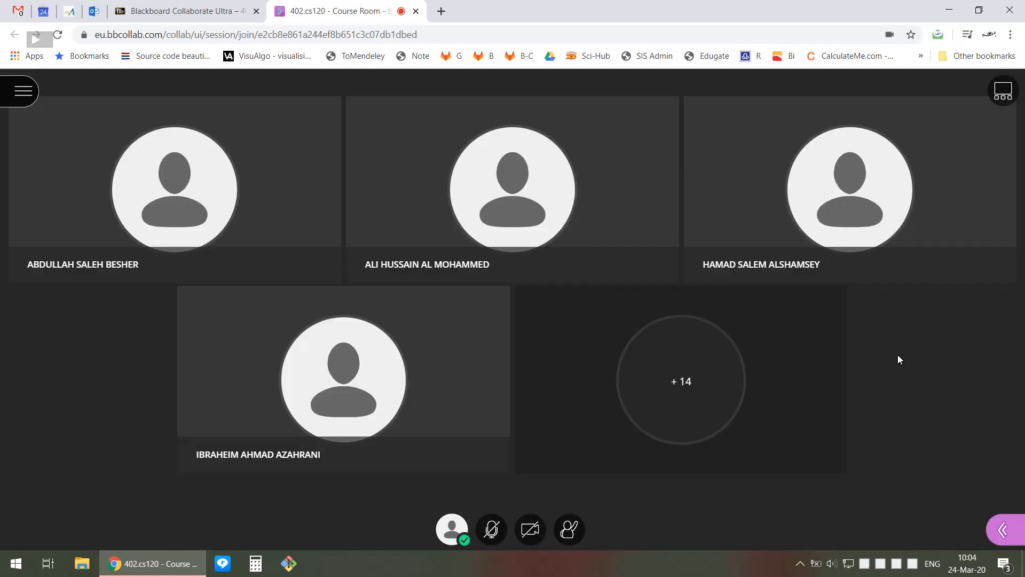
mouse_move(734, 407)
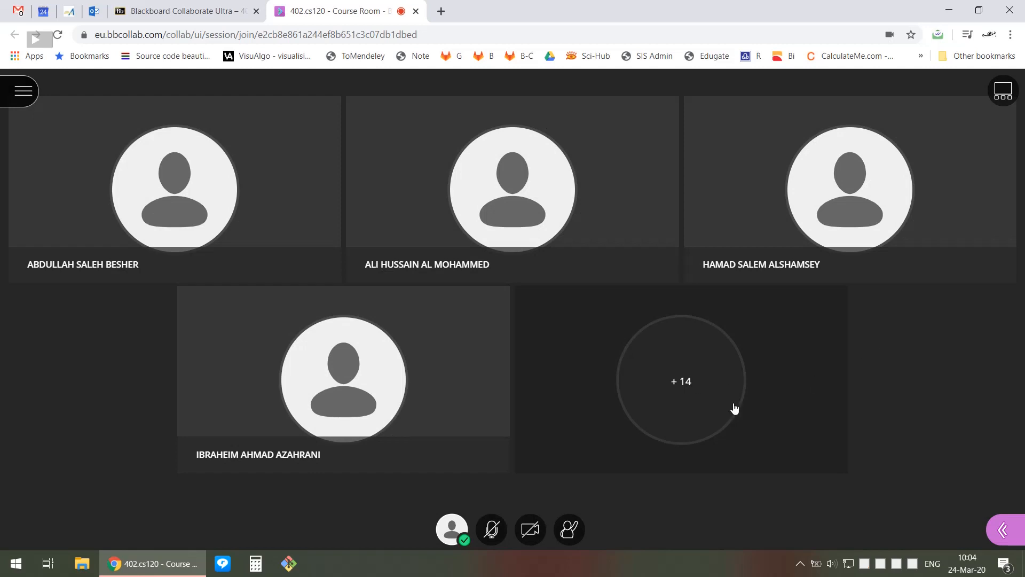
mouse_move(712, 363)
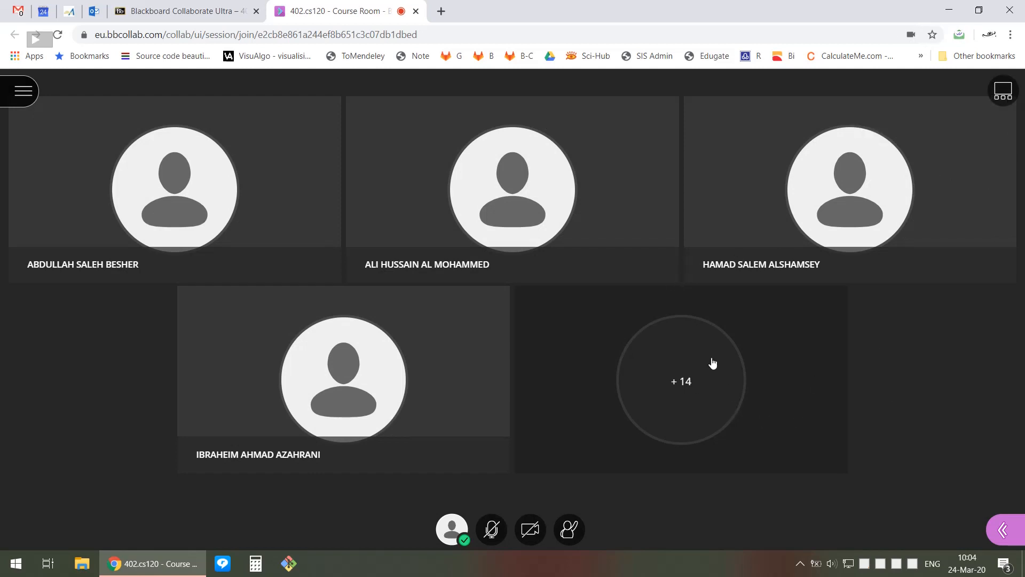
mouse_move(1003, 531)
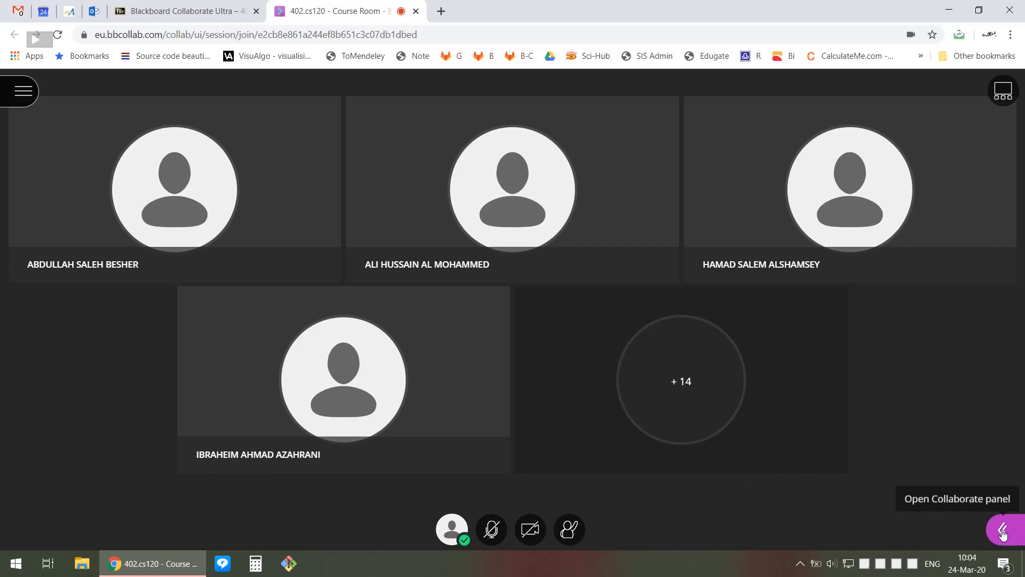
- Show the Collaborate panel's attendee list of 19 attendees
left_click(1003, 529)
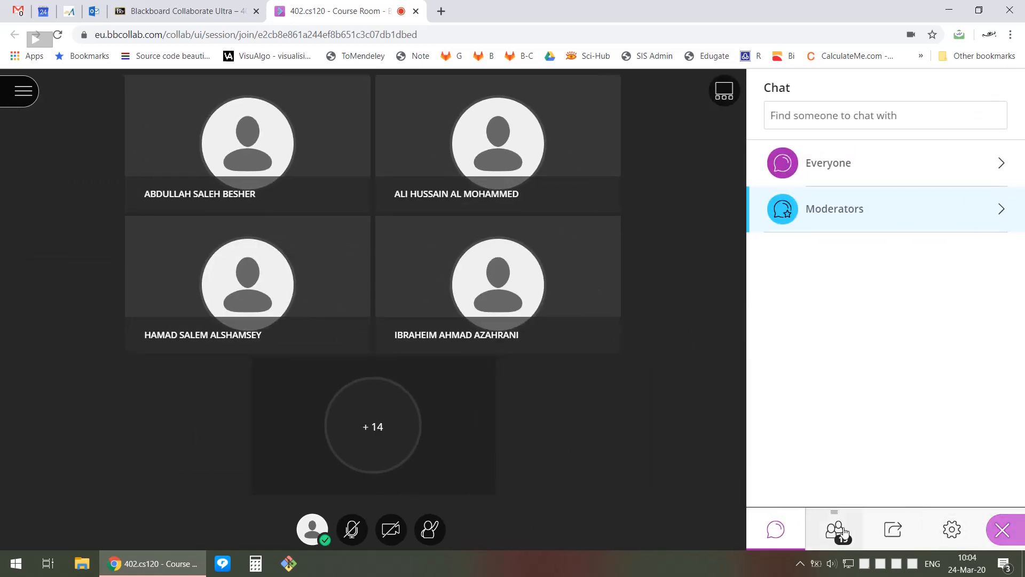
left_click(834, 529)
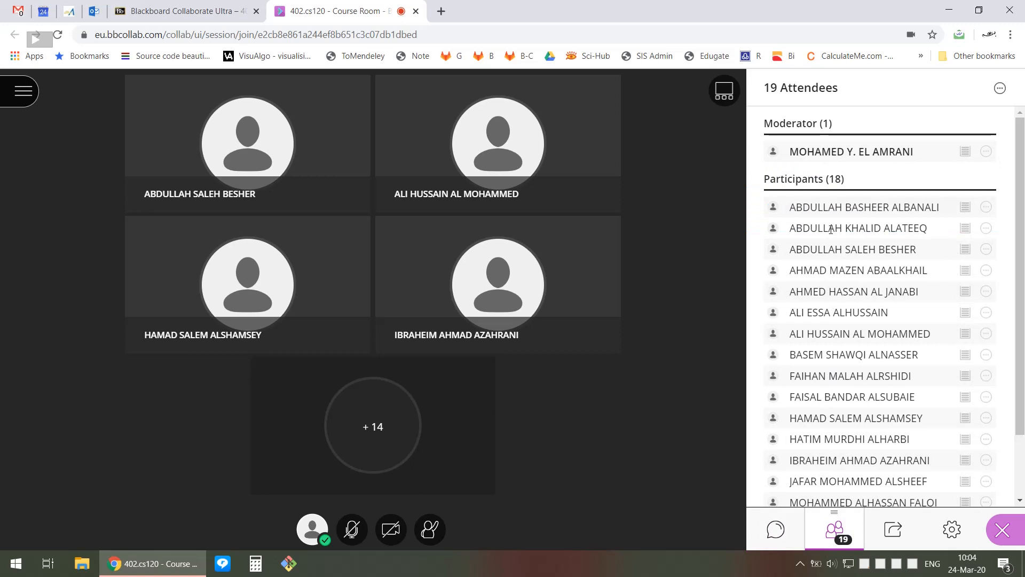
scroll("down", 3)
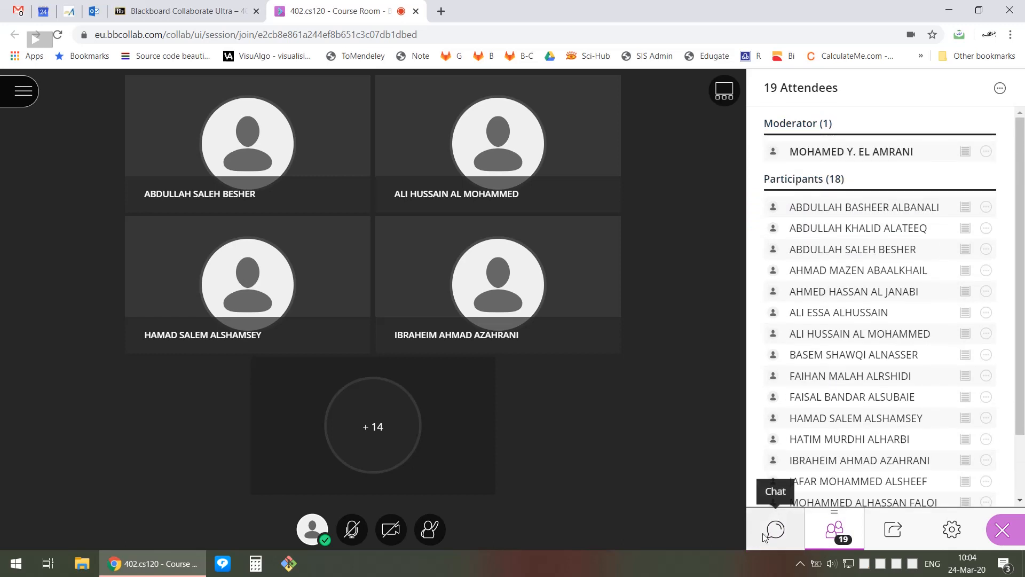
- Greet everyone in the group chat with السلام عليكم
left_click(774, 529)
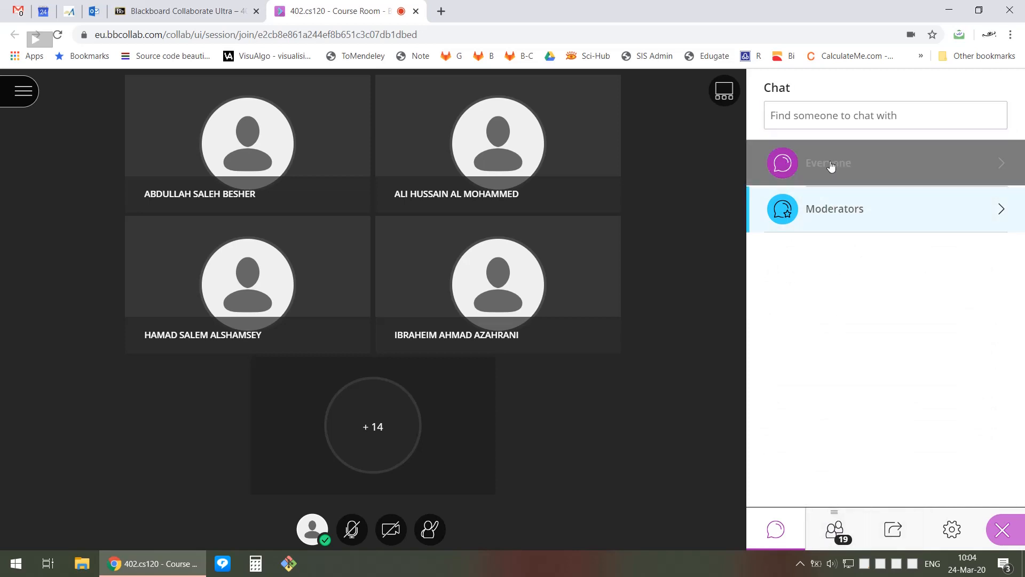
left_click(829, 162)
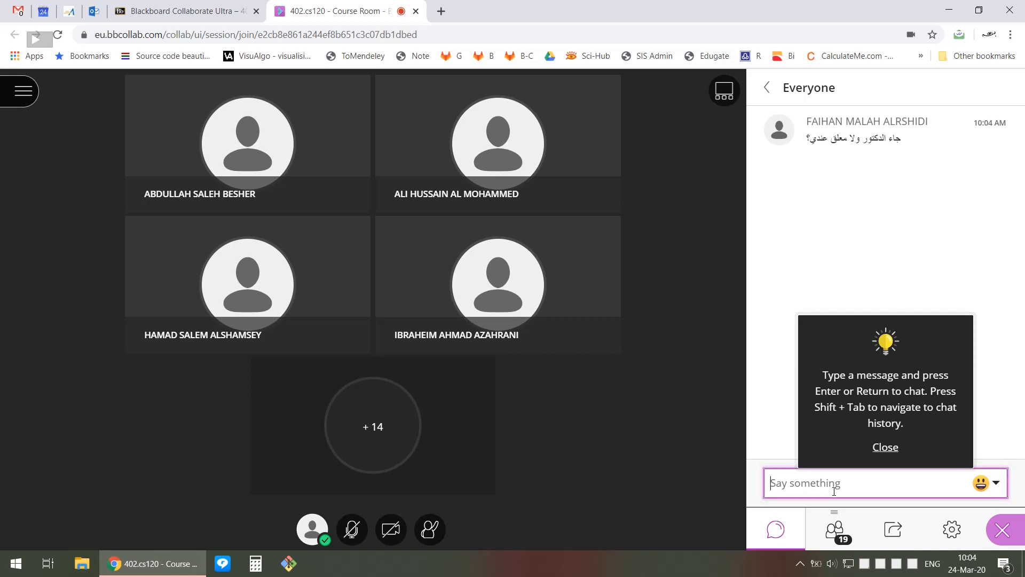
type("hg")
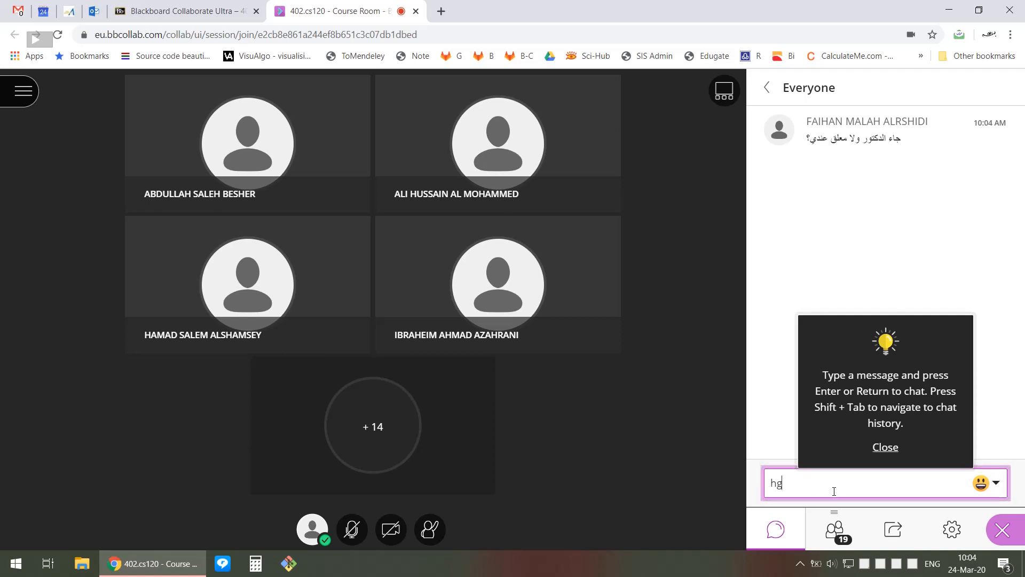
type("السلا")
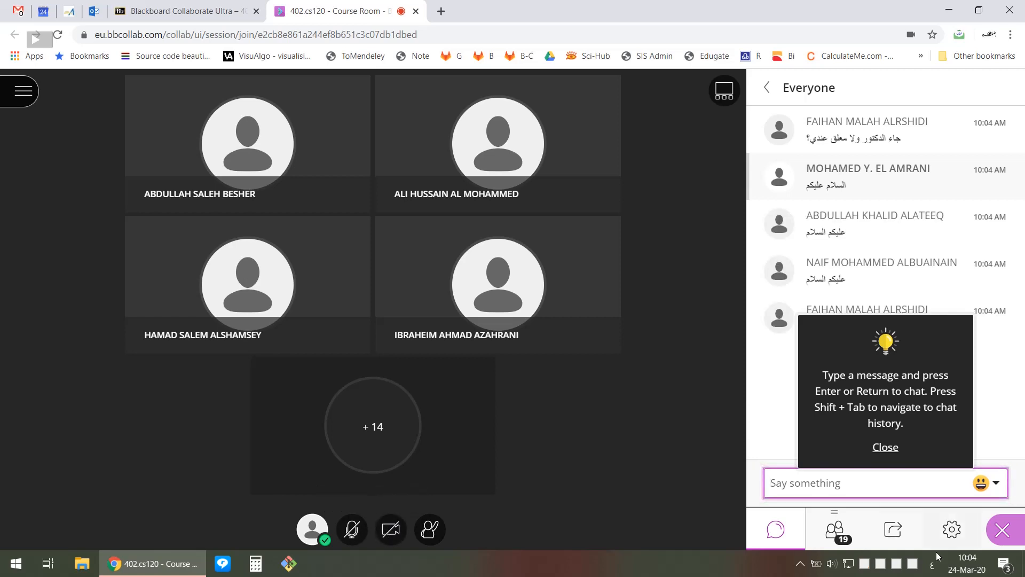
mouse_move(892, 529)
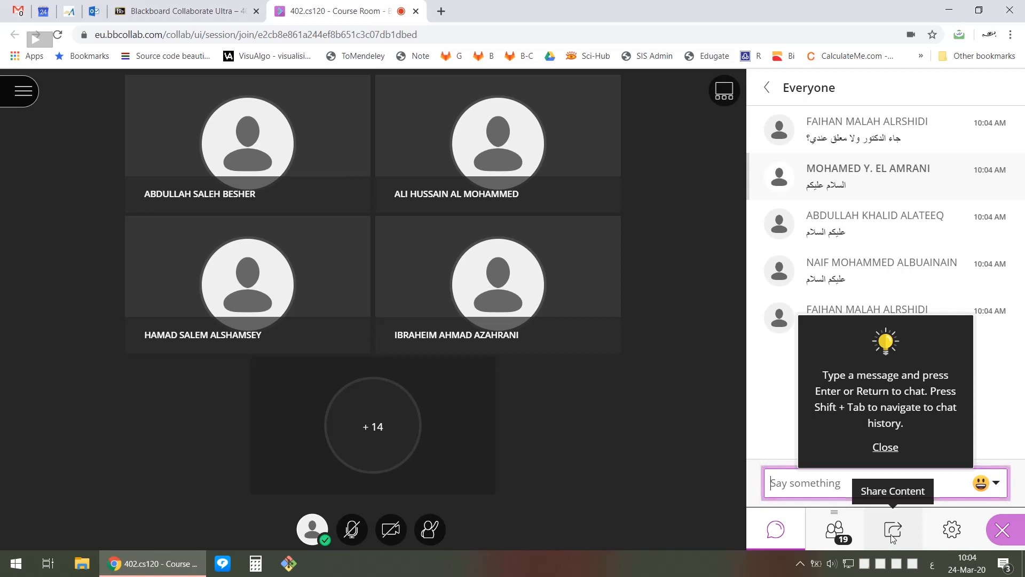
- Review the Share Content options, dismiss the new-messages notice, and return to the 19-attendee list
left_click(891, 529)
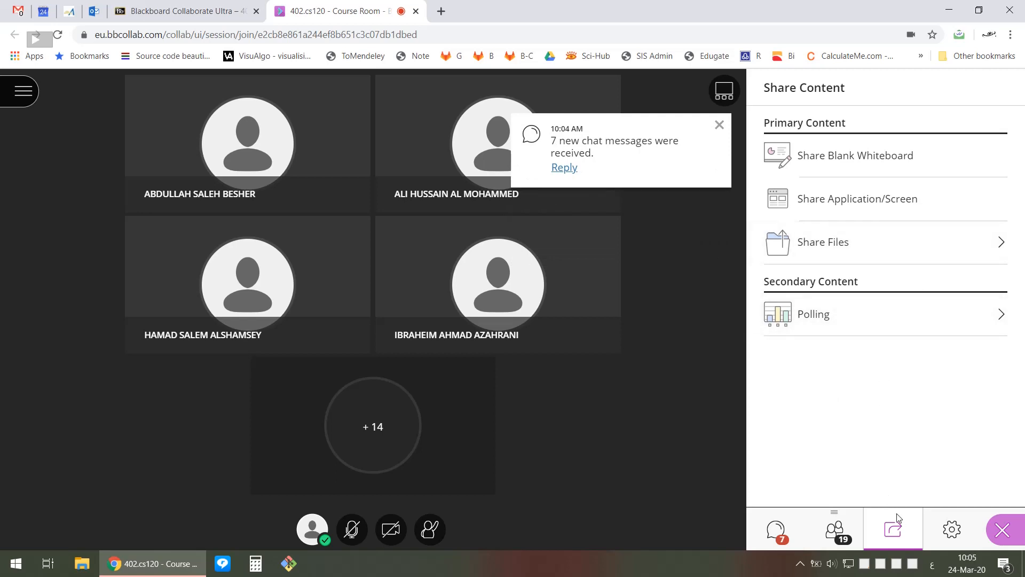
left_click(718, 123)
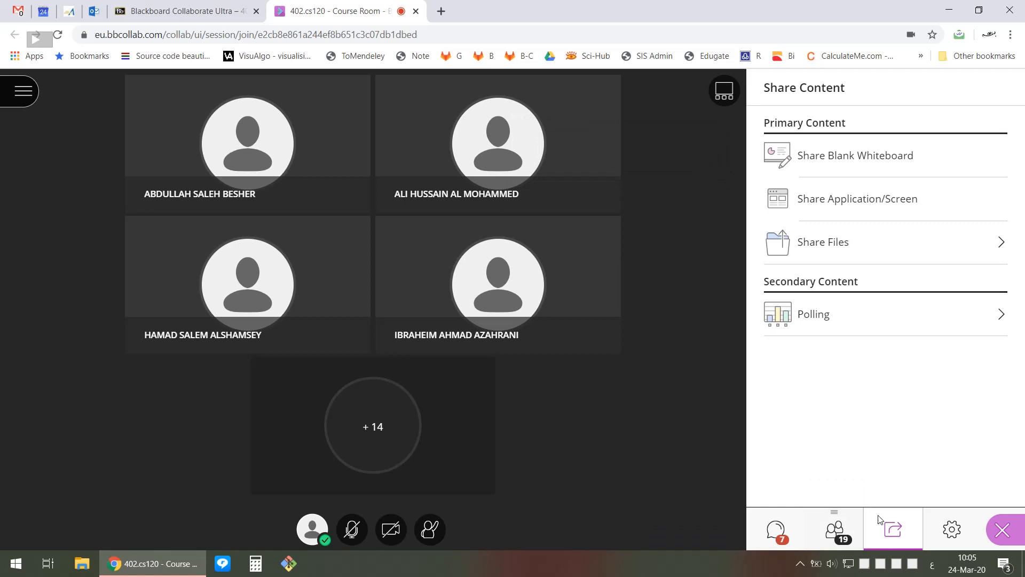
mouse_move(873, 448)
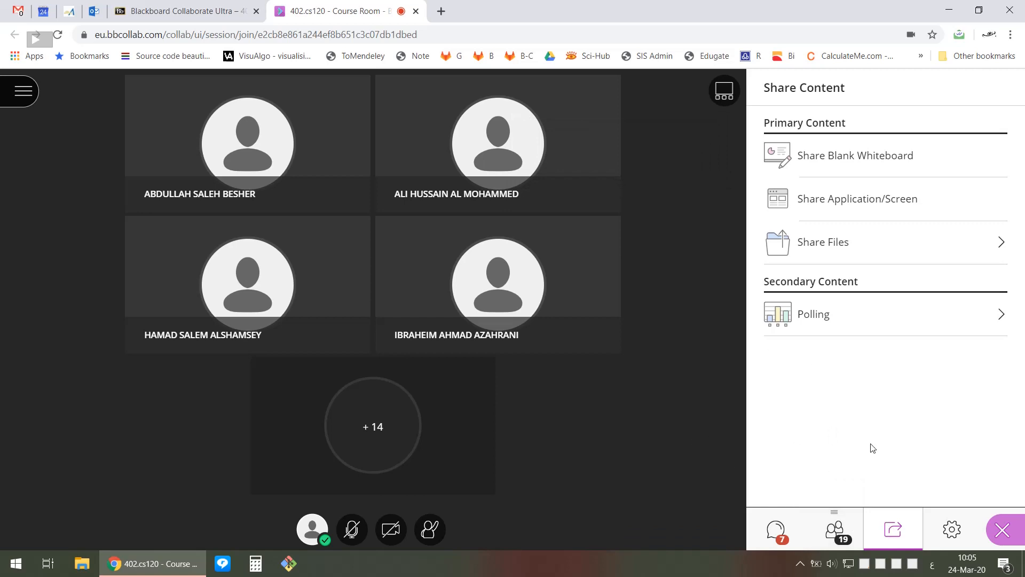
left_click(834, 528)
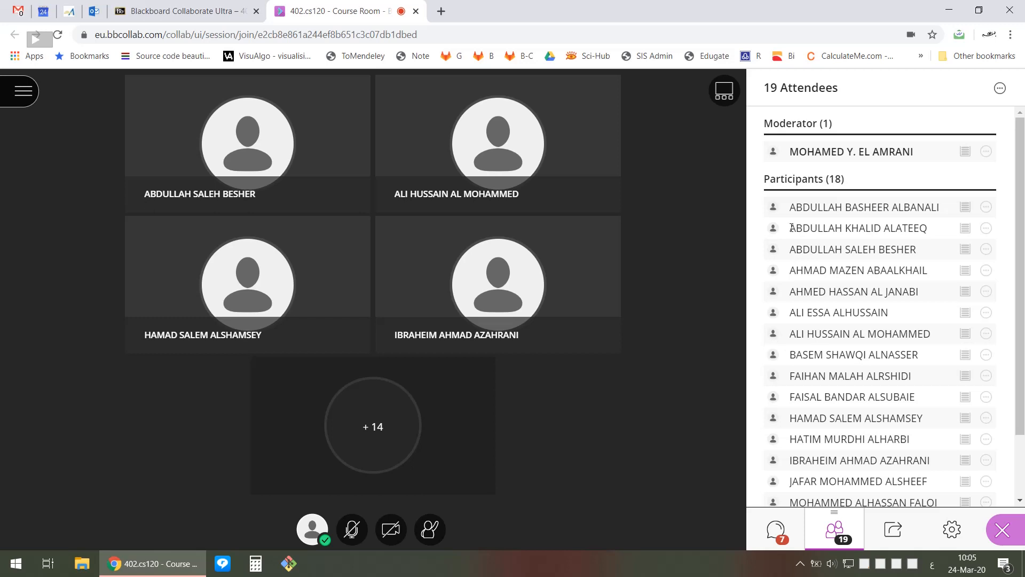
mouse_move(858, 227)
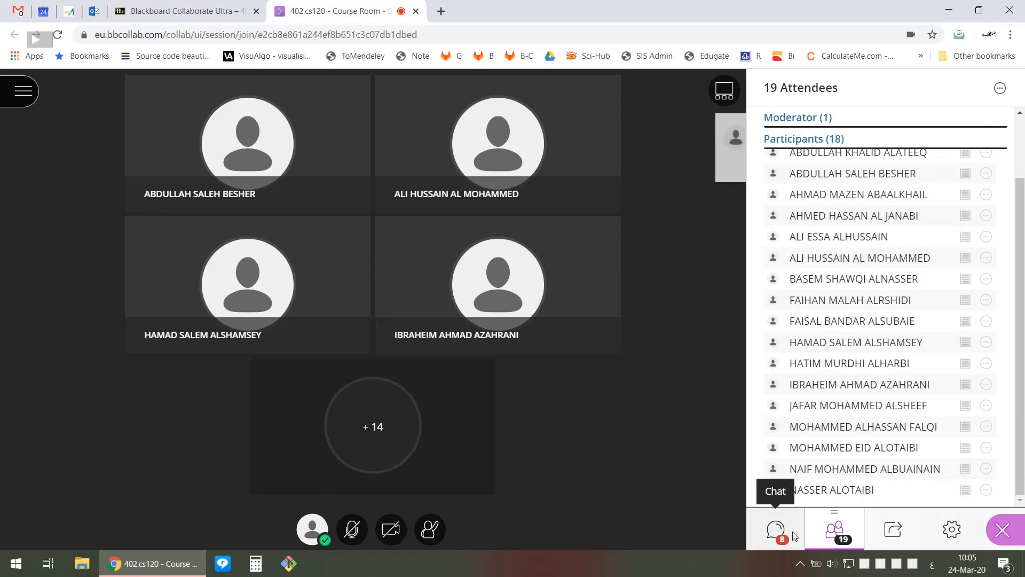
- Read students' greeting replies in the Everyone chat, glance at the Blackboard Learn course page, and return to the Course Room
left_click(775, 529)
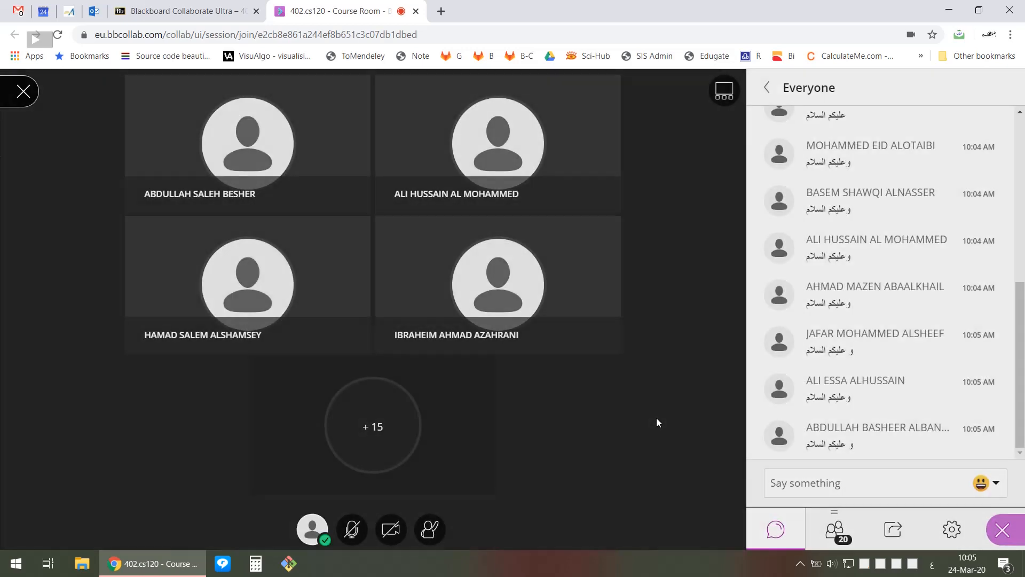
left_click(22, 90)
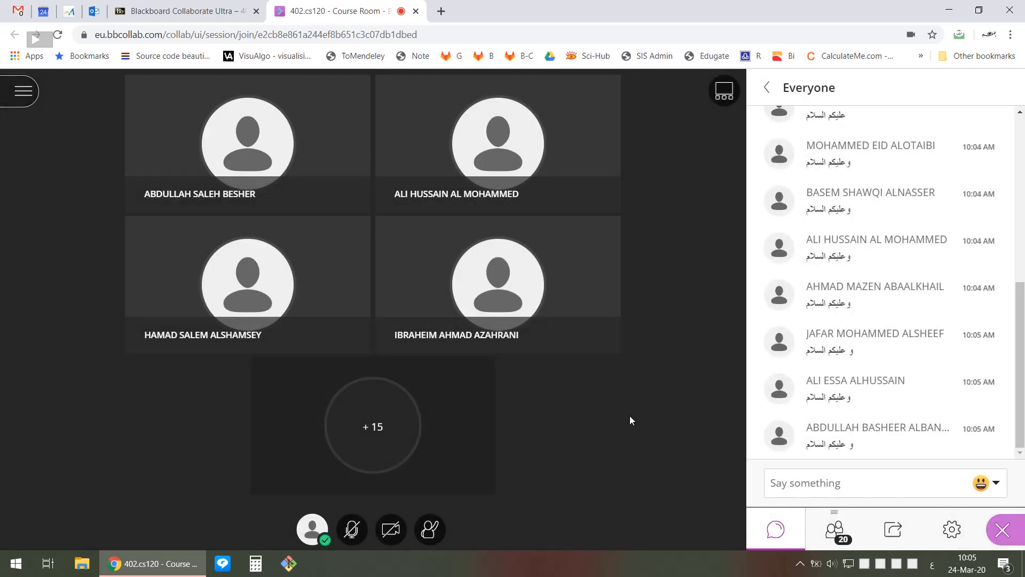
left_click(182, 11)
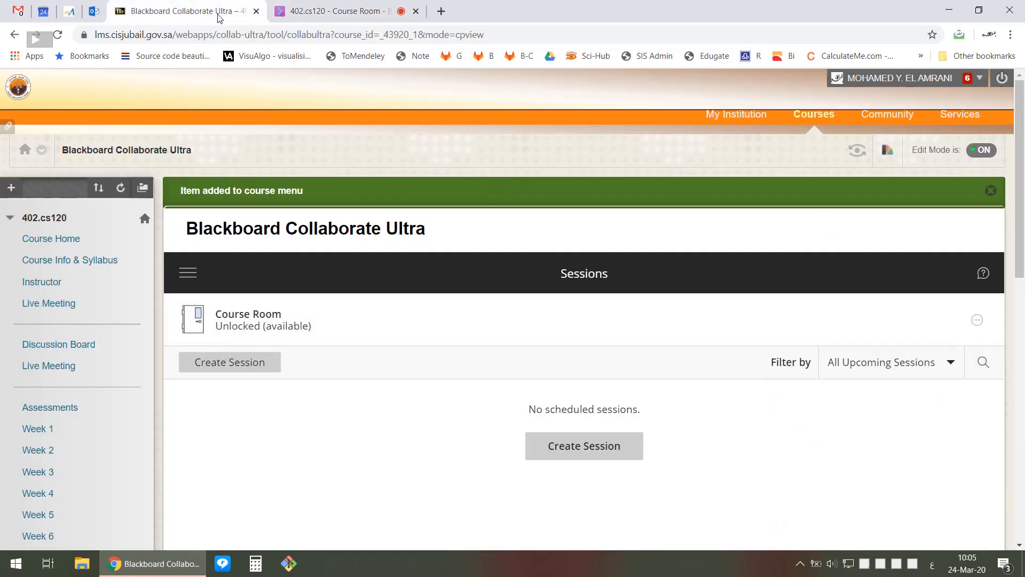
mouse_move(290, 172)
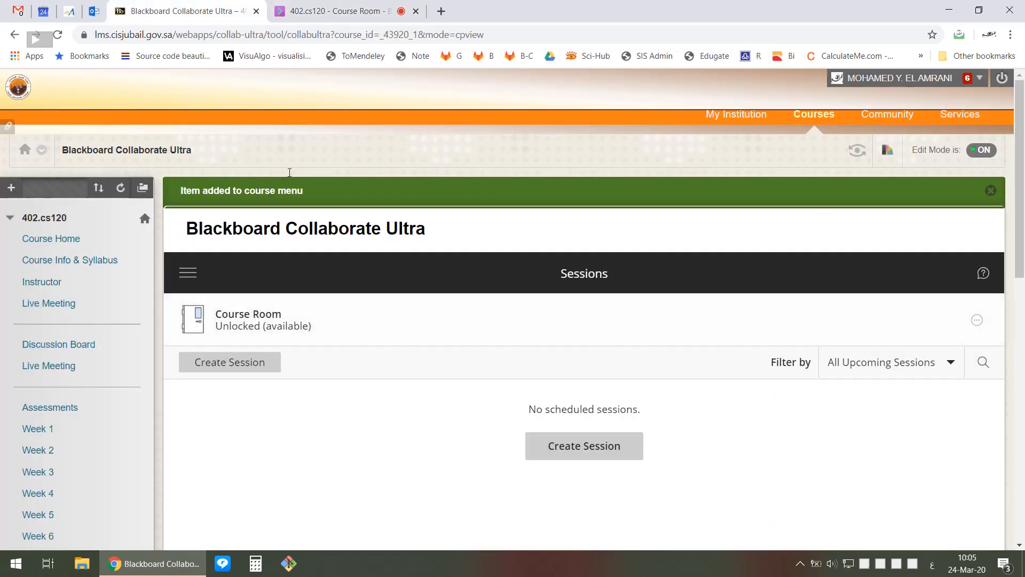
left_click(335, 11)
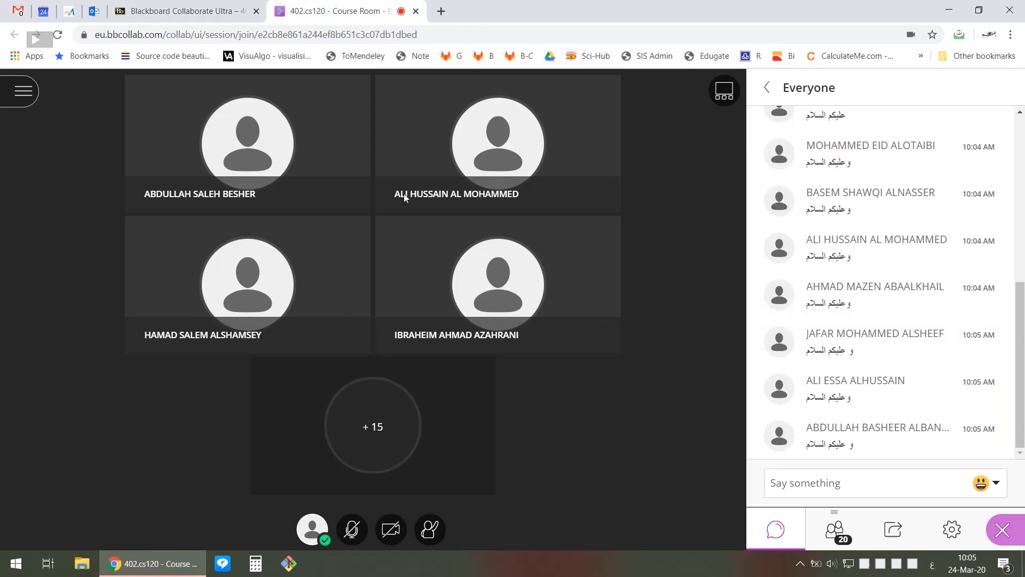